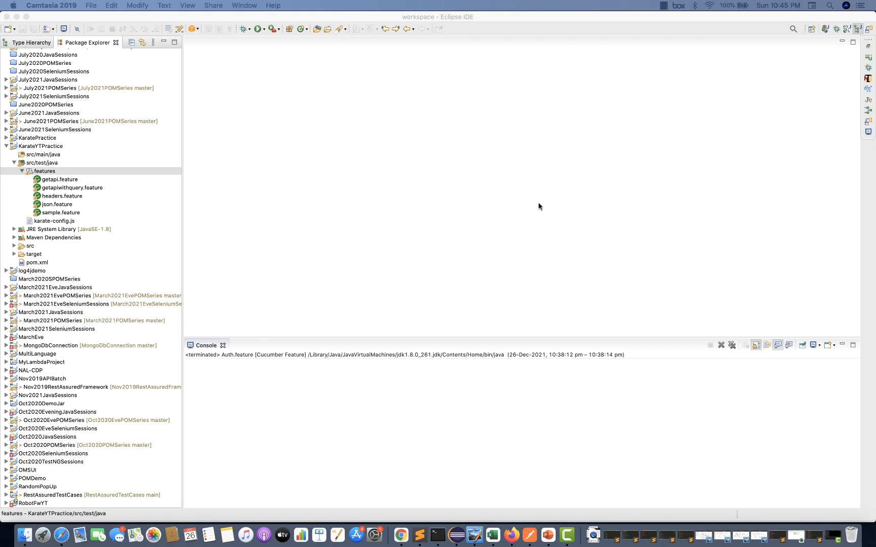
mouse_move(398, 225)
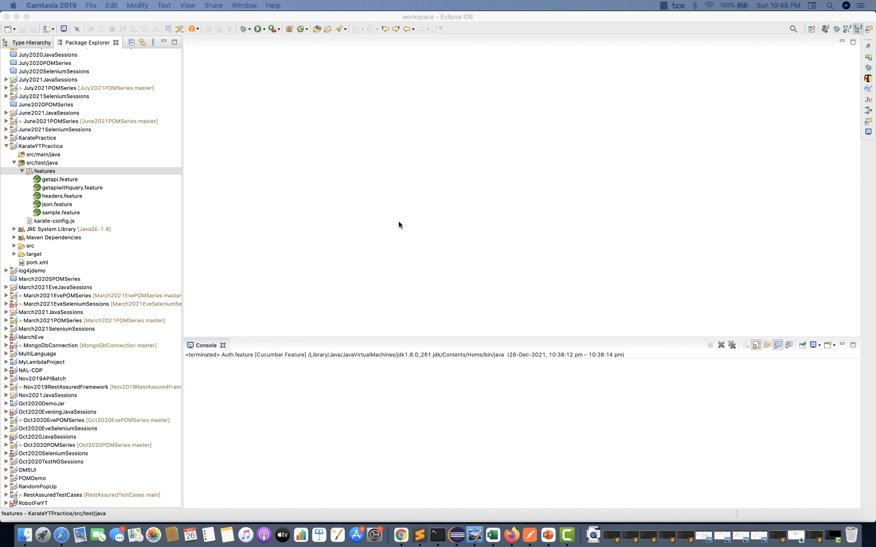
- Create a new file named AuthToken.feature in the features folder via New > File
left_click(42, 171)
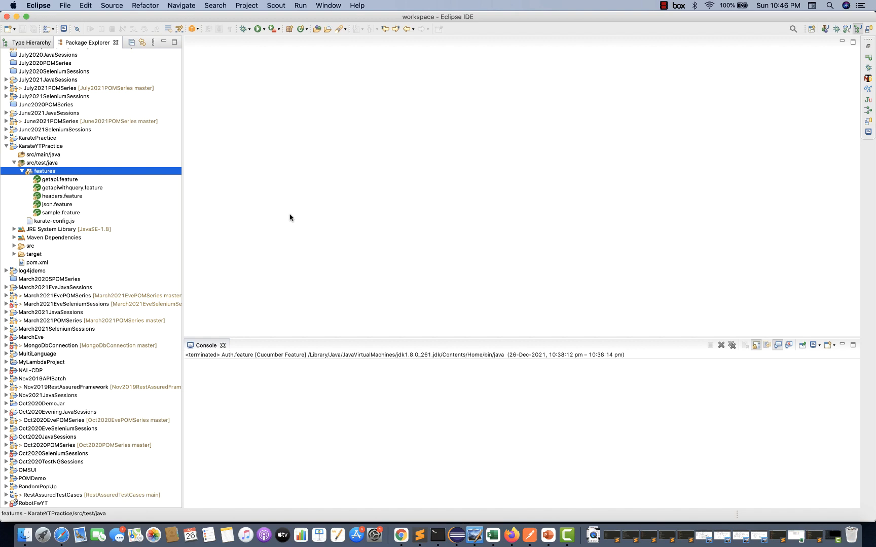
mouse_move(63, 175)
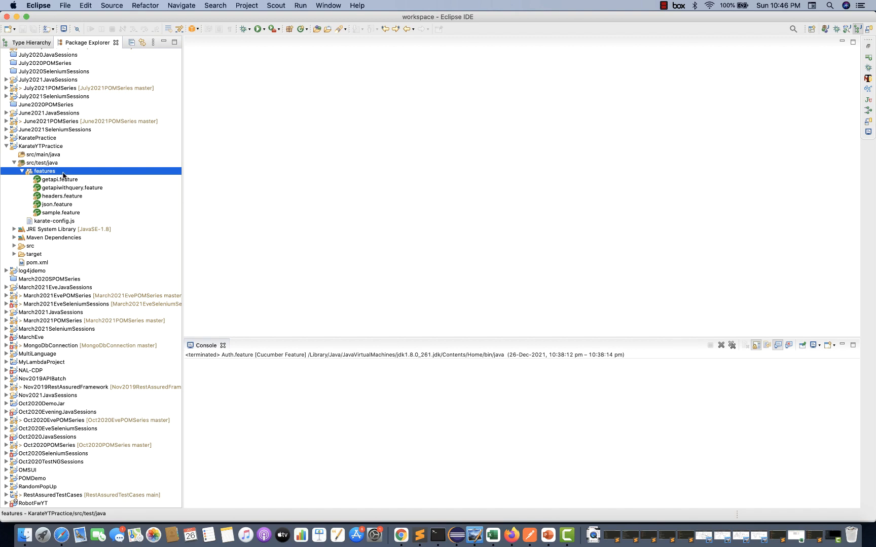
right_click(43, 170)
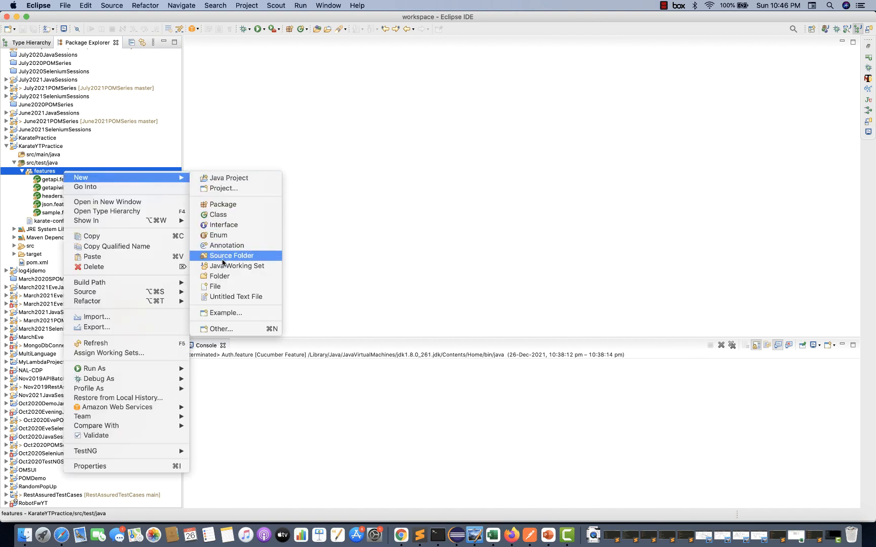
left_click(215, 287)
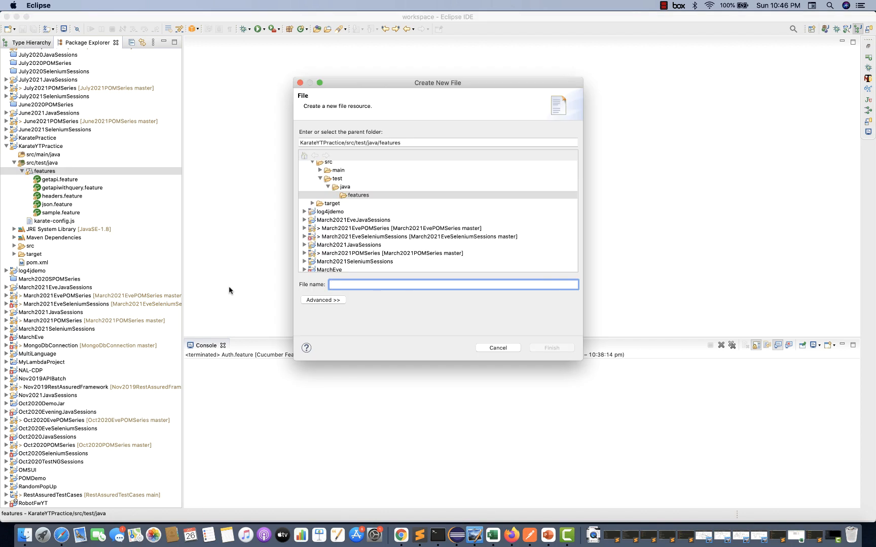
type("AuthTo")
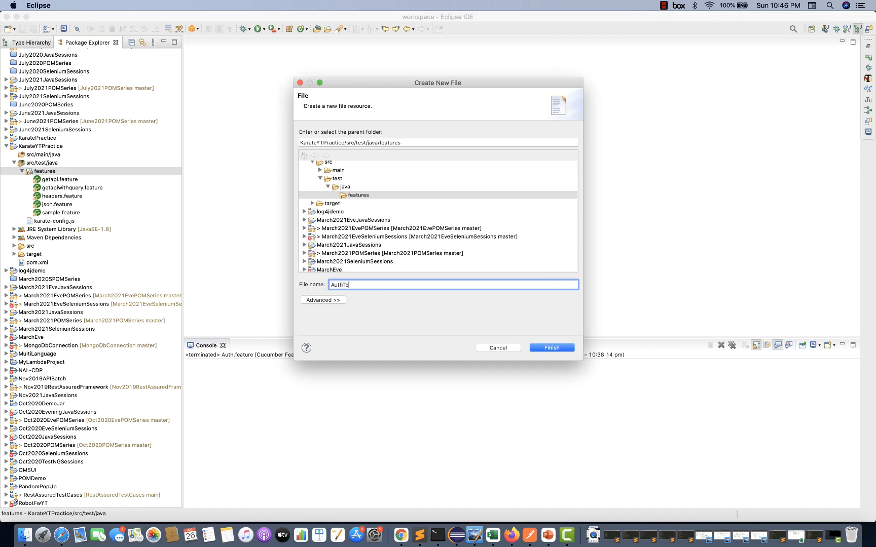
type("ken.")
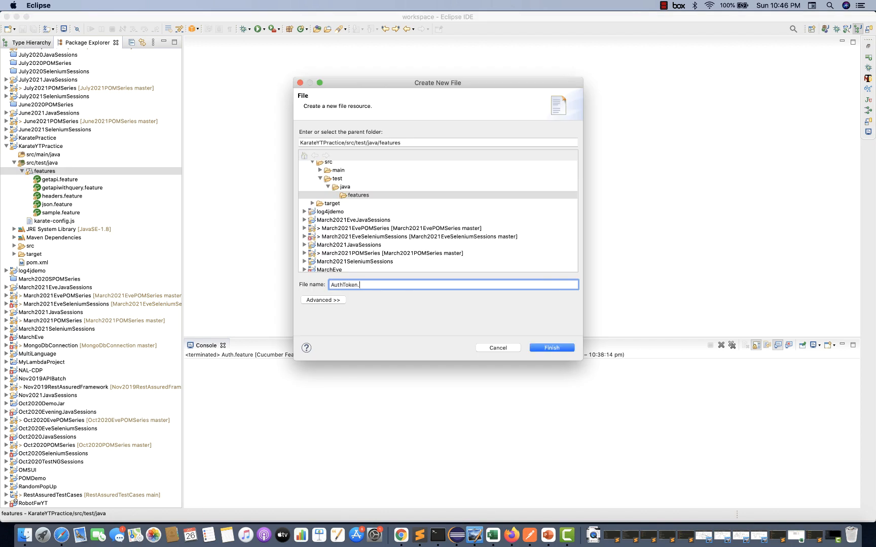
left_click(550, 348)
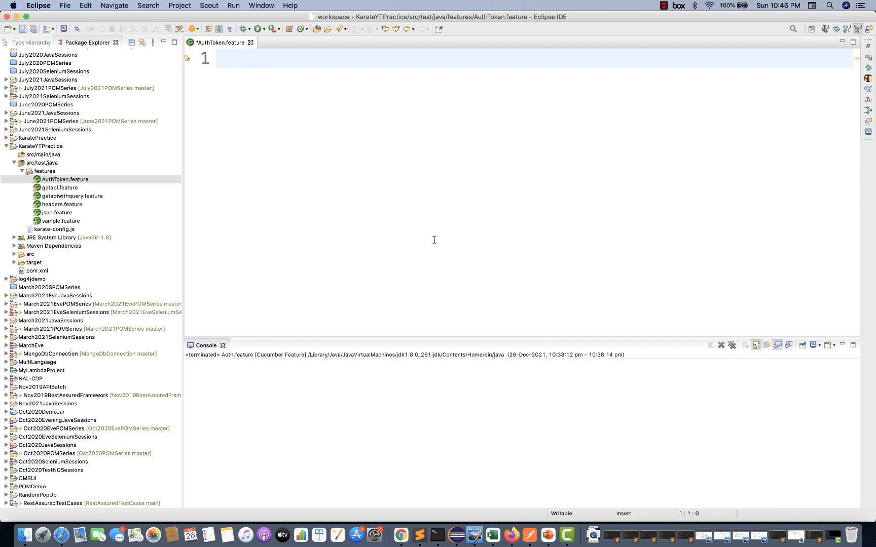
mouse_move(511, 536)
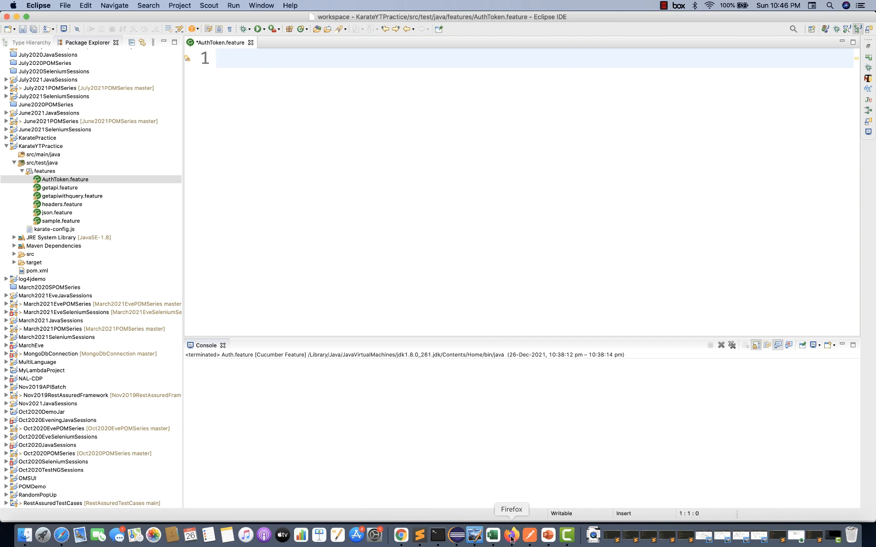
- In Firefox, select the Go REST personal access token and review the /public/v1 users endpoint
left_click(512, 535)
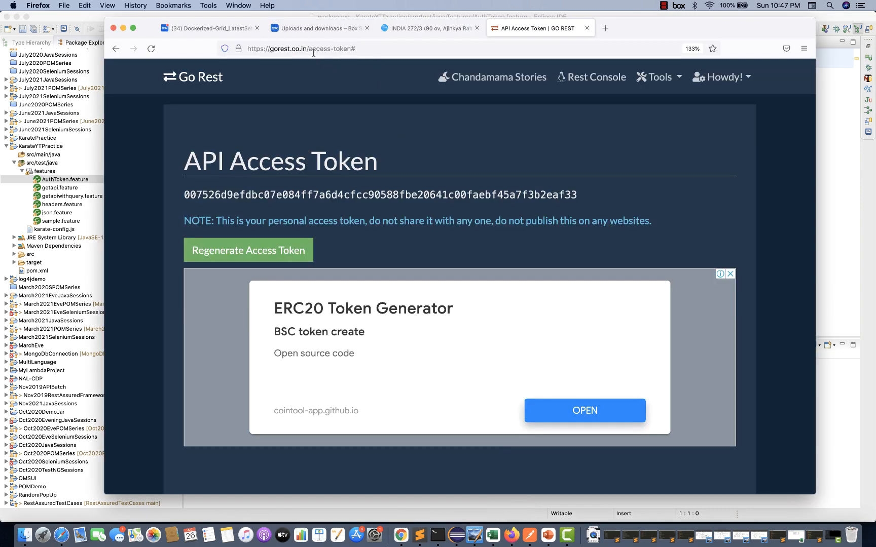
mouse_move(157, 186)
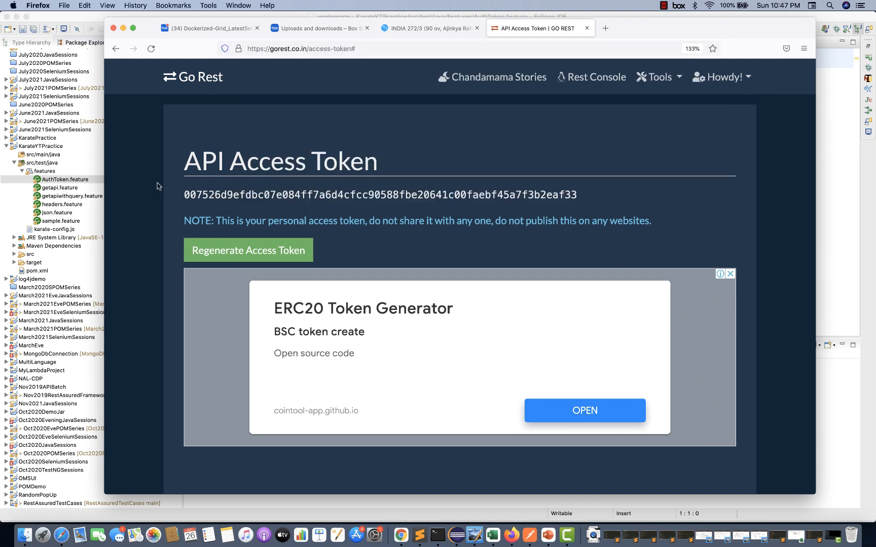
mouse_move(728, 67)
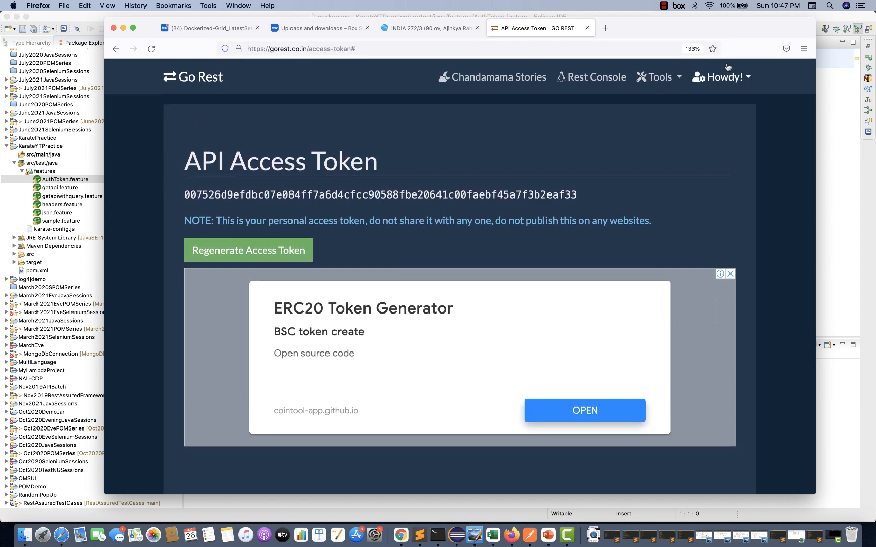
triple_click(380, 194)
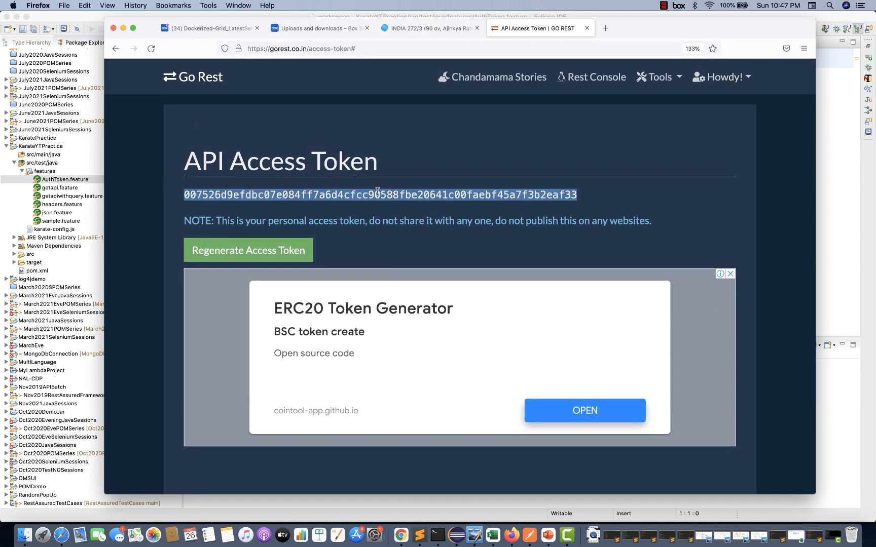
left_click(380, 195)
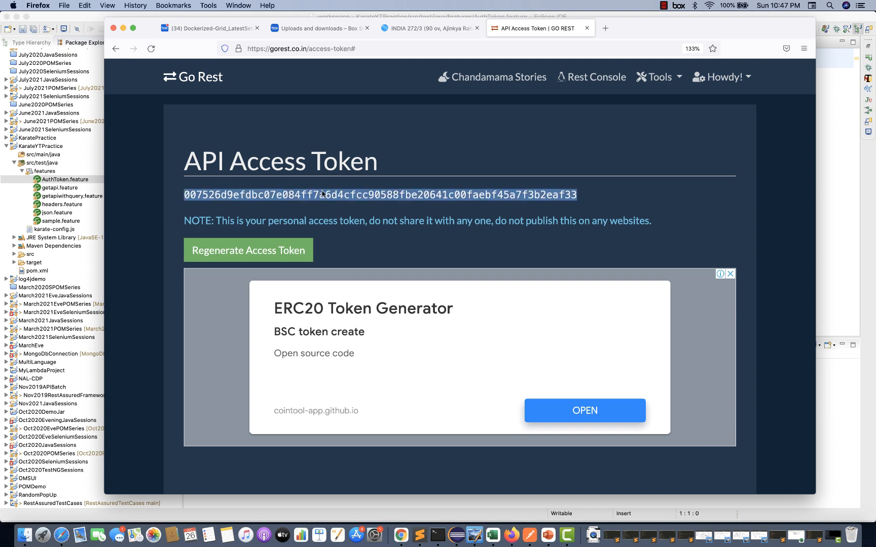
mouse_move(311, 287)
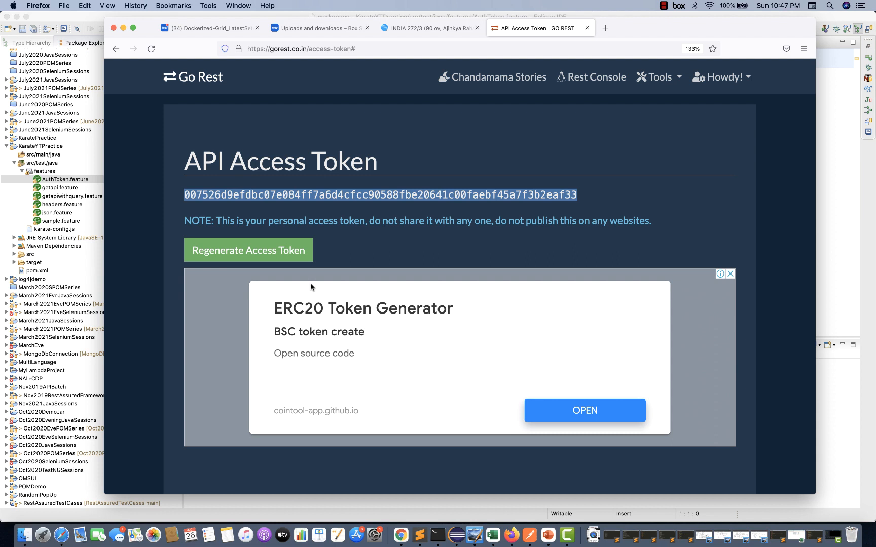
mouse_move(529, 536)
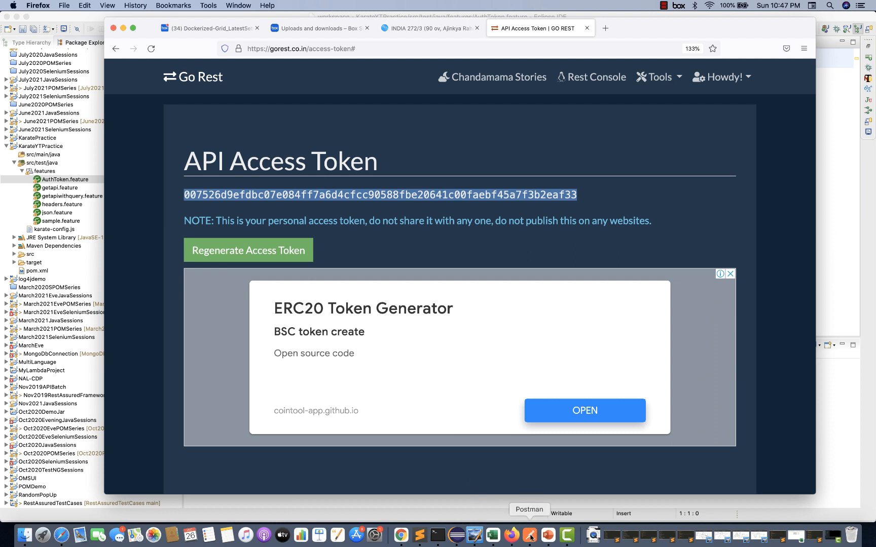
mouse_move(585, 85)
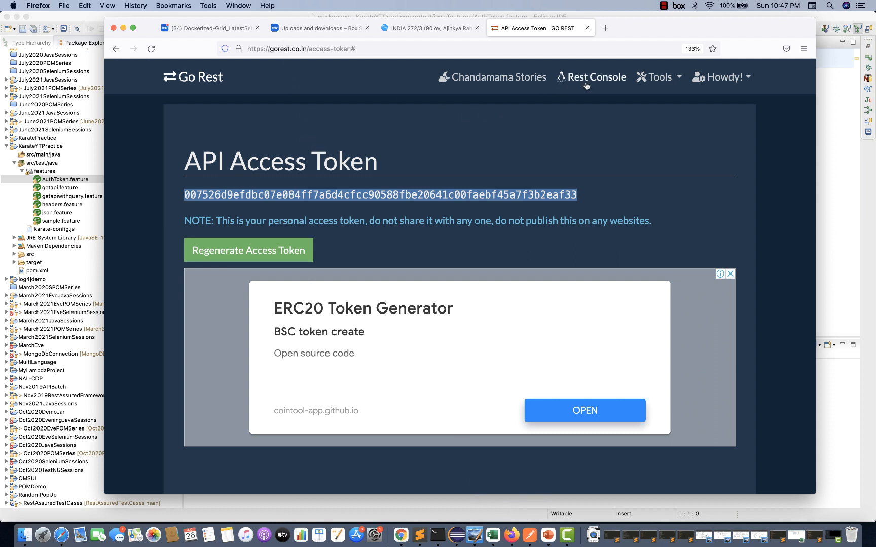
mouse_move(511, 541)
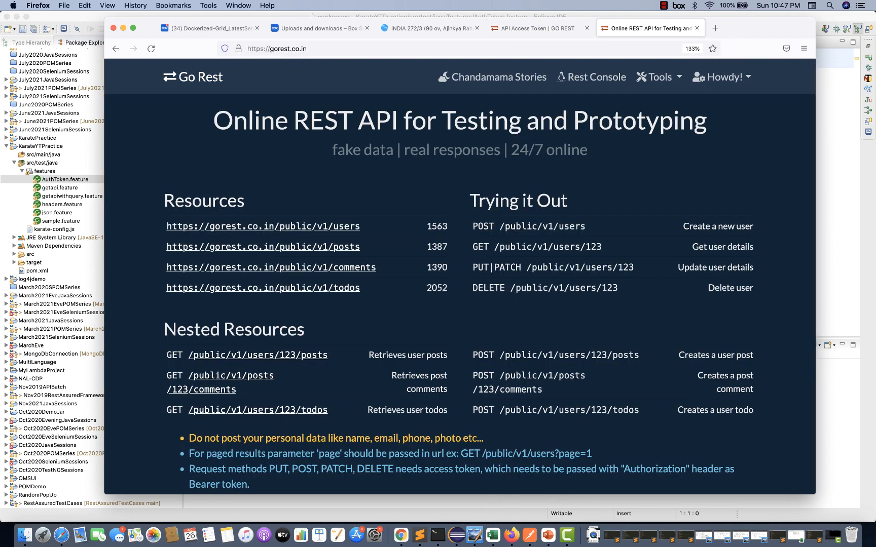
scroll("down", 3)
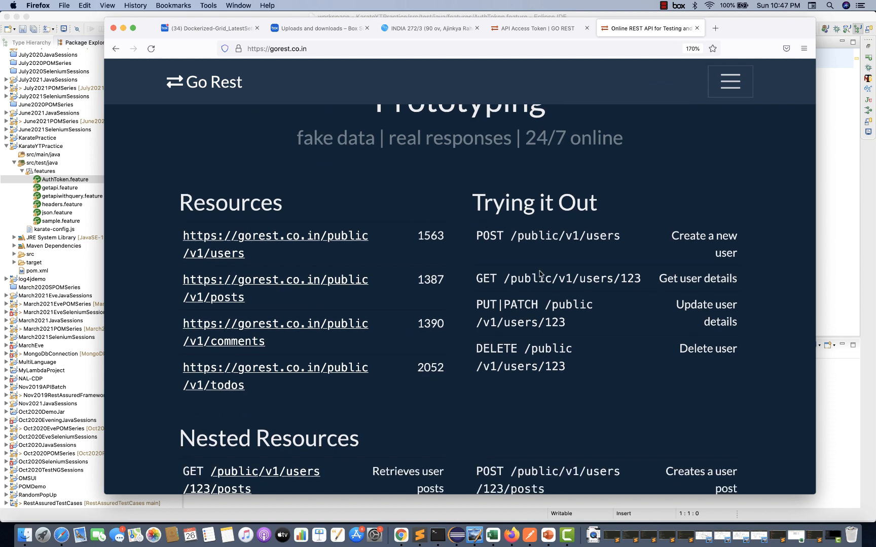
double_click(564, 236)
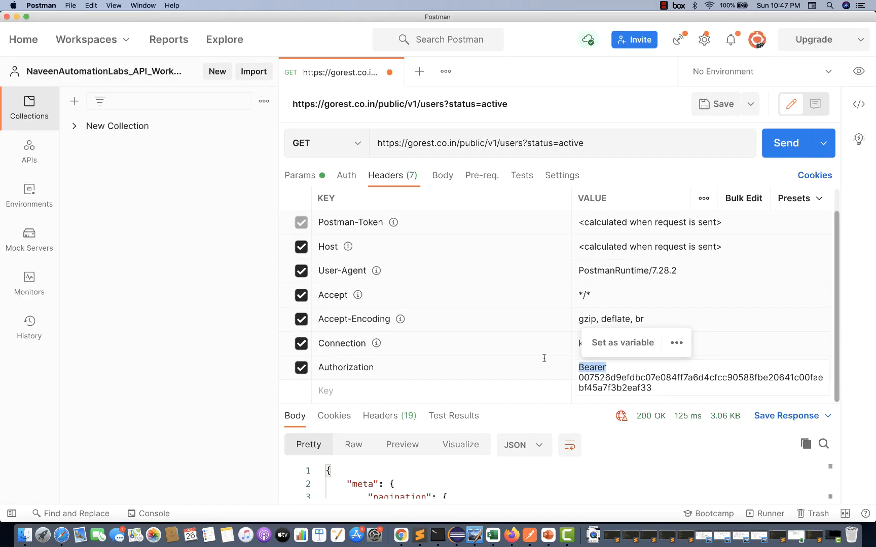
- Review the users request's 'Bearer <token>' Authorization header and authorization settings in Postman
left_click(742, 198)
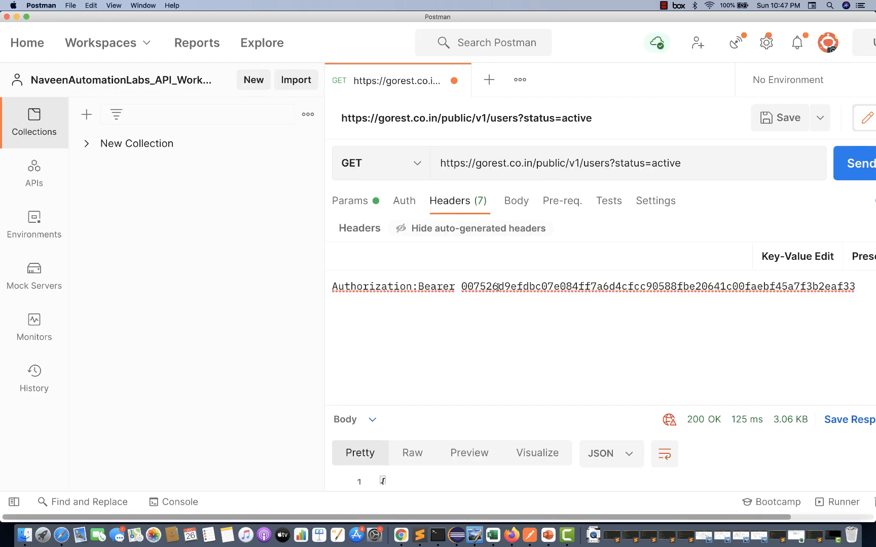
double_click(392, 287)
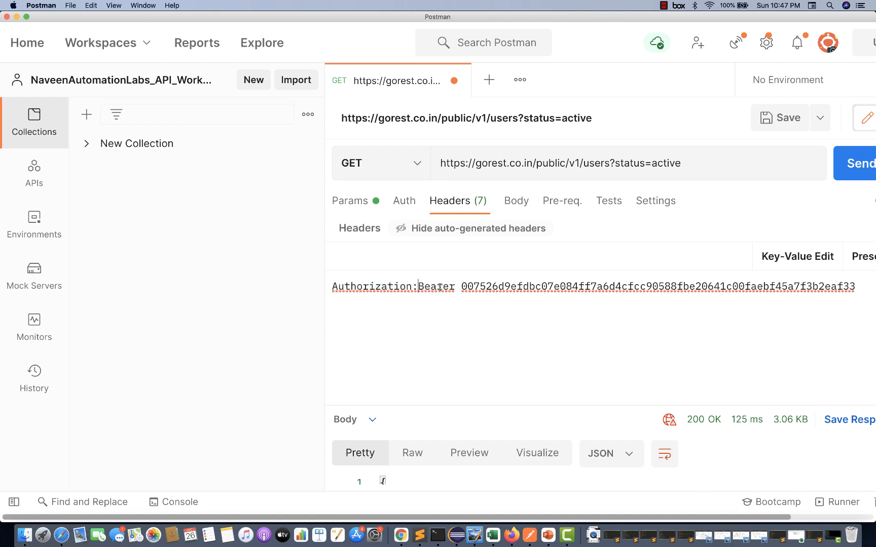
double_click(615, 287)
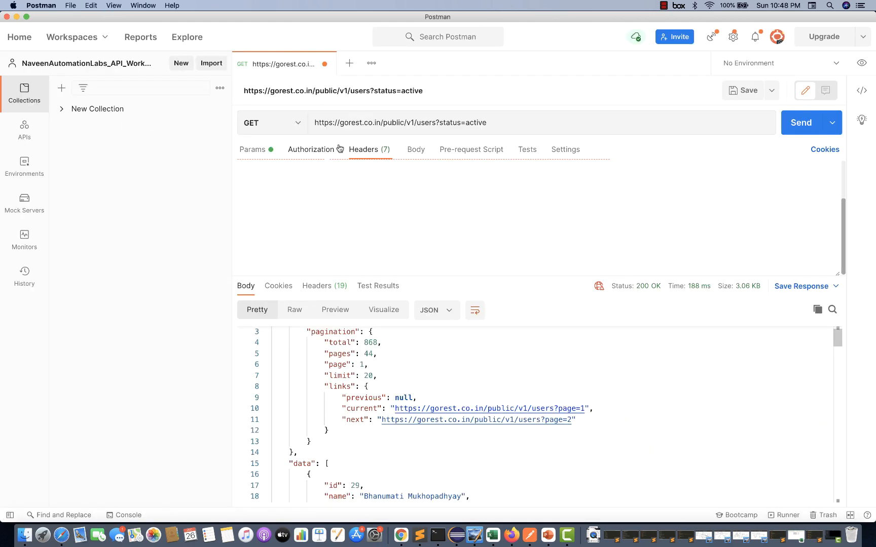
left_click(310, 149)
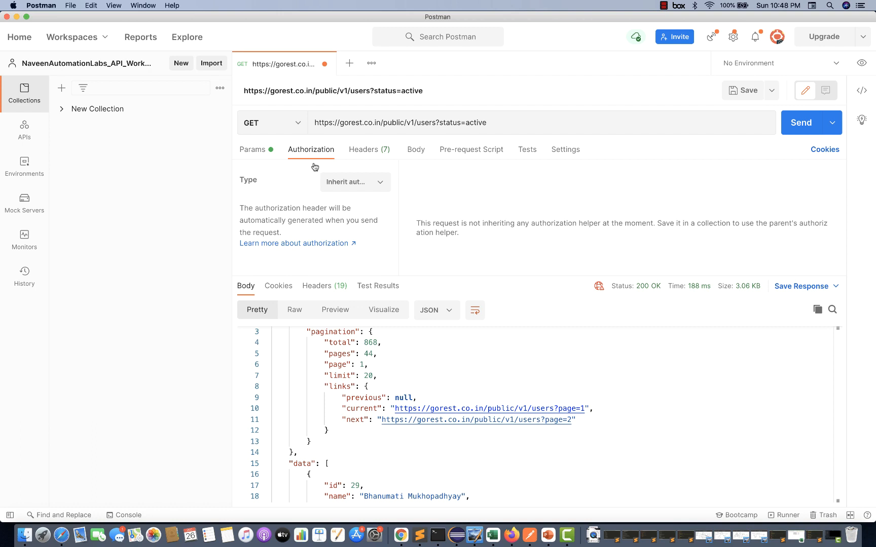
left_click(365, 149)
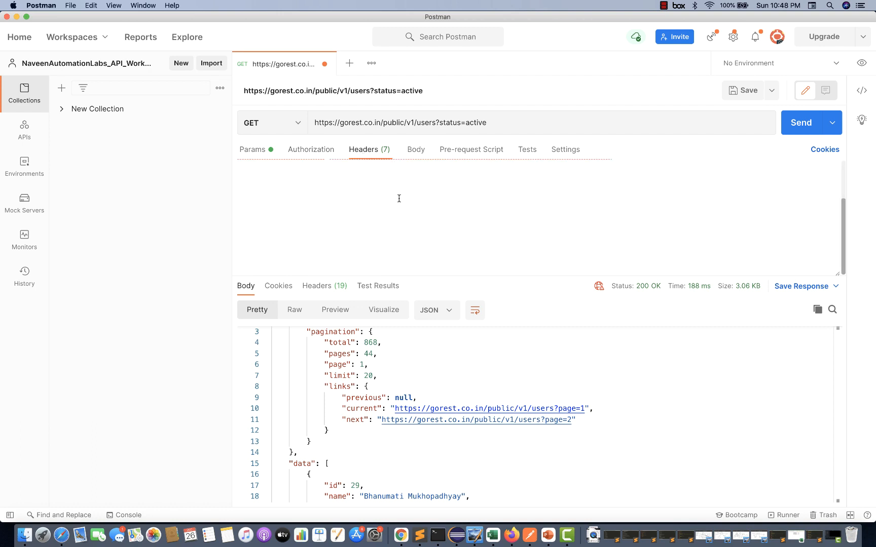
left_click(368, 149)
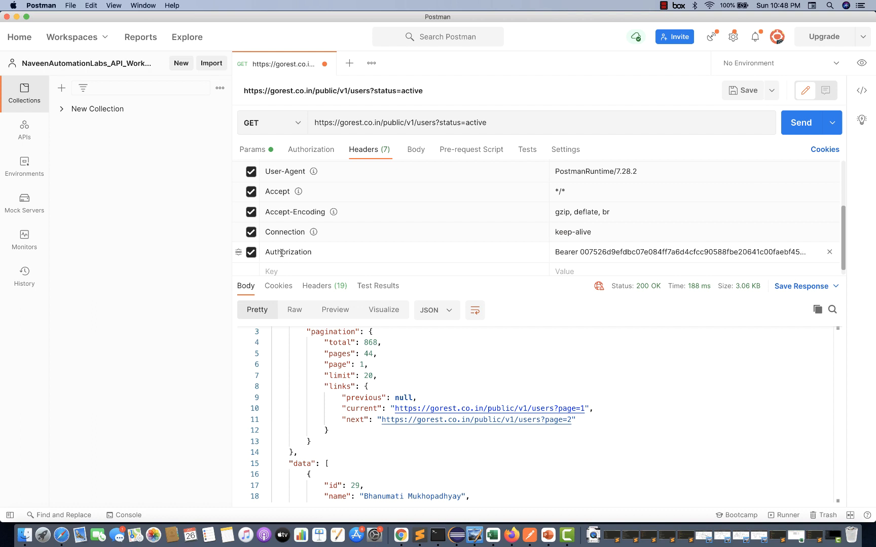
mouse_move(288, 197)
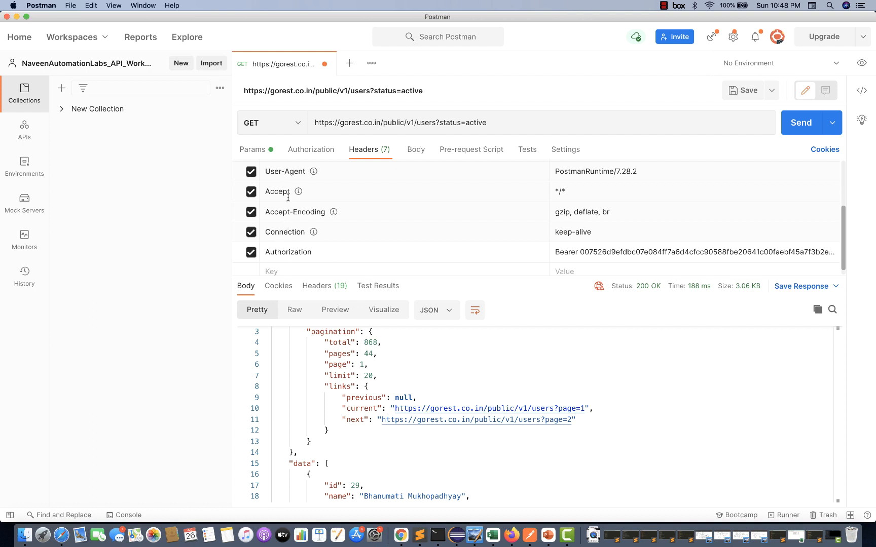
mouse_move(320, 117)
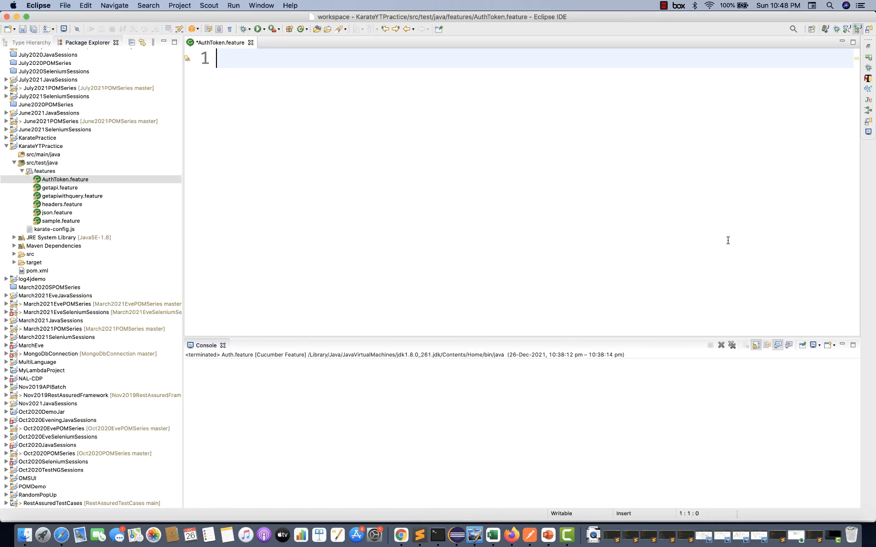
- Start AuthToken.feature with 'Feature' and open getapi.feature to reuse its GET user scenario
type("Feature")
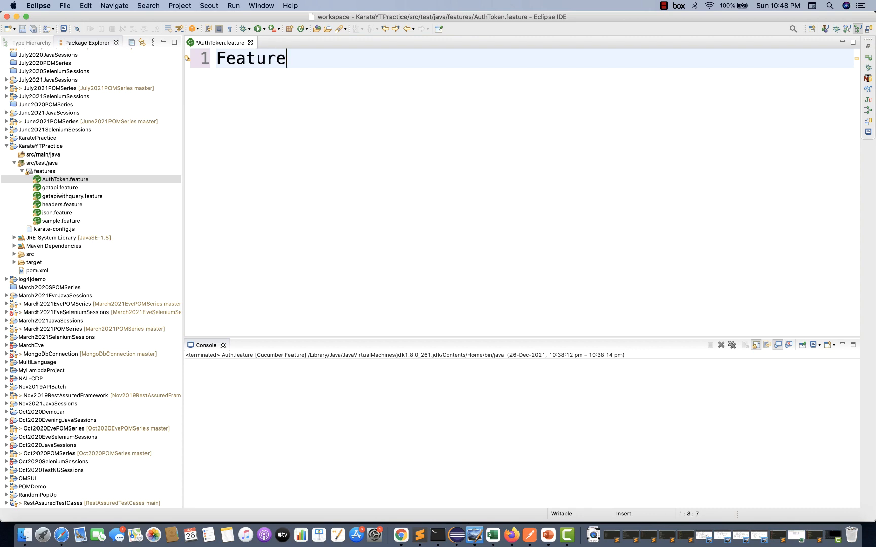
mouse_move(62, 193)
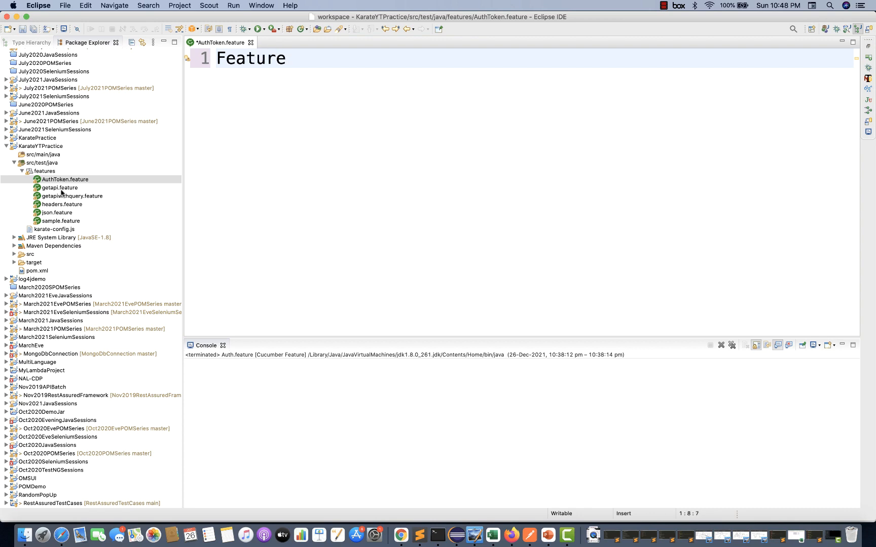
double_click(57, 188)
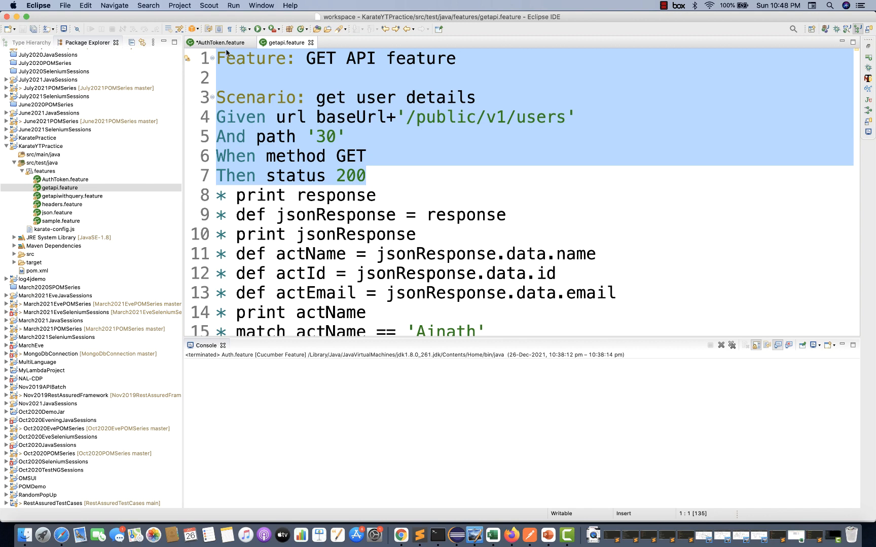
left_click(218, 43)
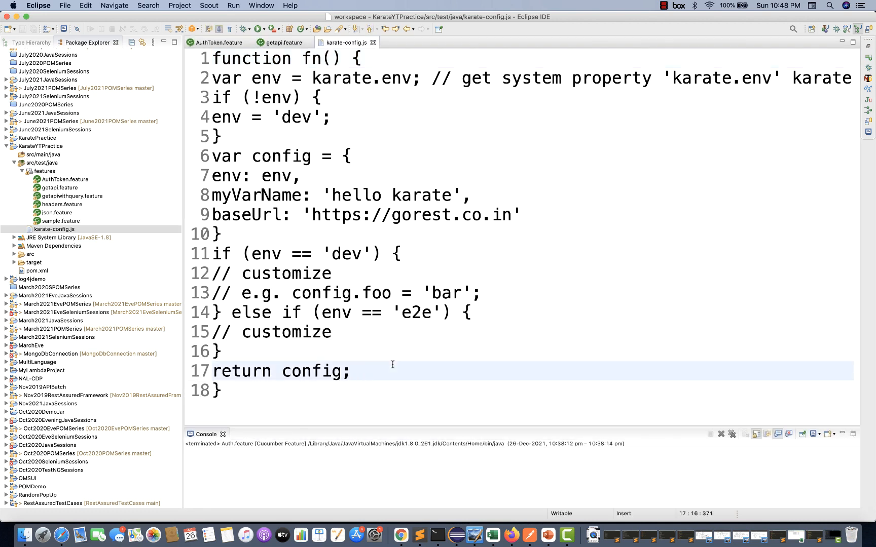
mouse_move(304, 237)
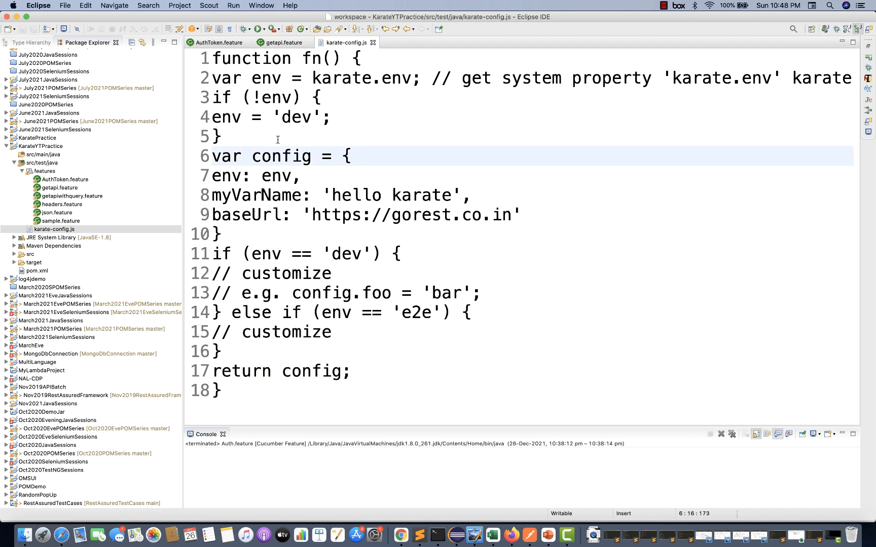
- In karate-config.js, space out the config block and start a new line after the baseUrl entry
key("Return")
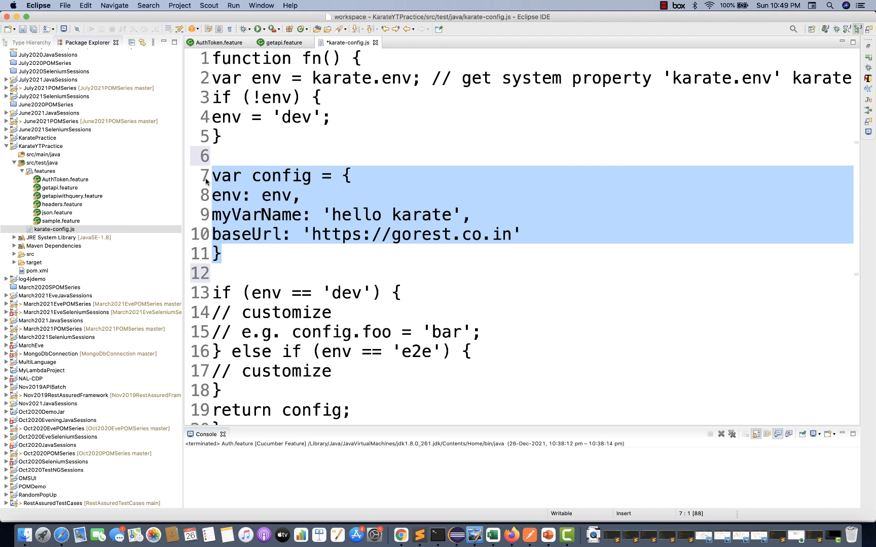
double_click(277, 194)
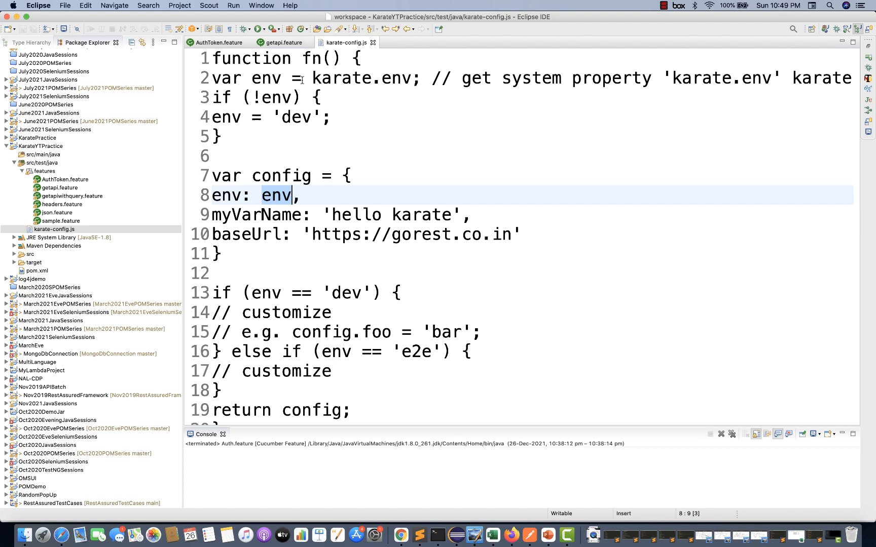
double_click(363, 78)
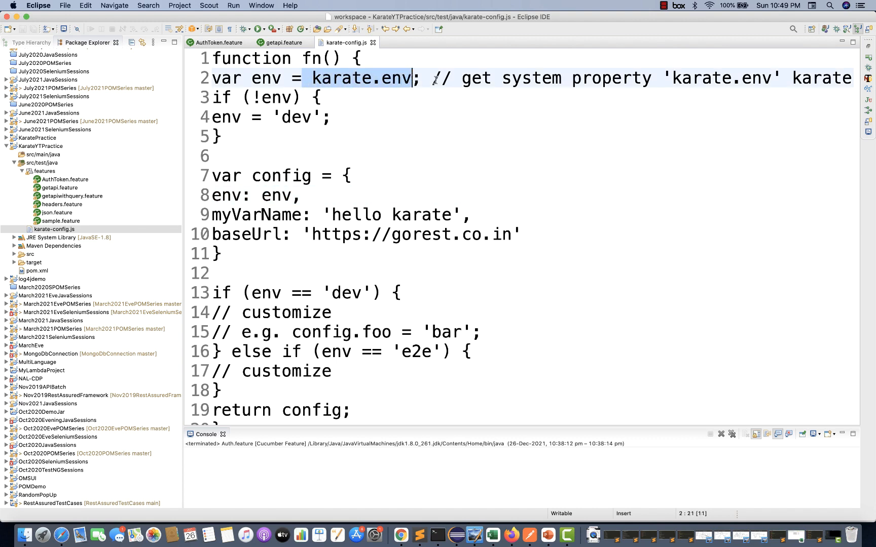
scroll("right", 3)
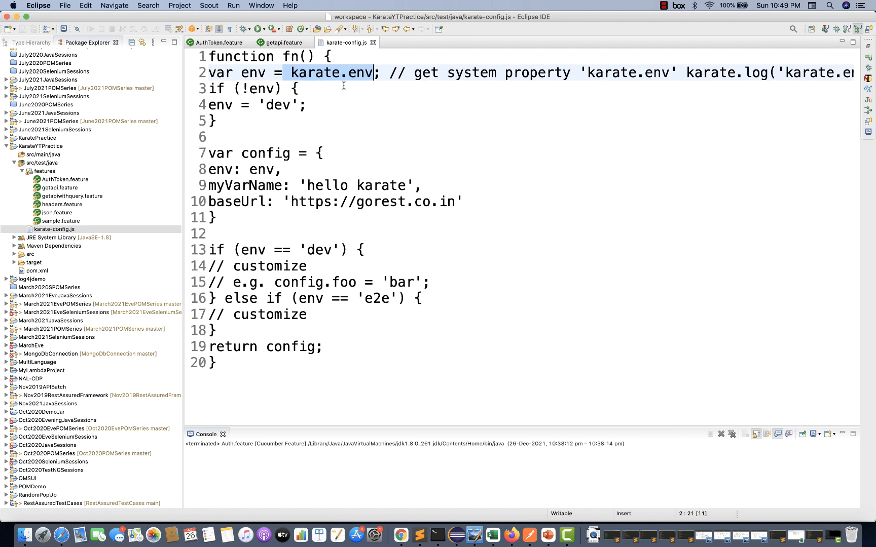
mouse_move(328, 113)
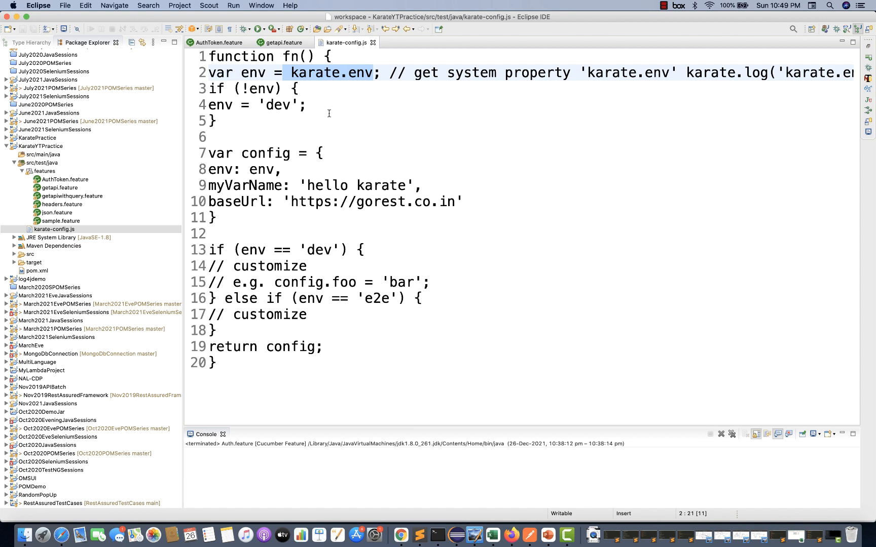
double_click(264, 153)
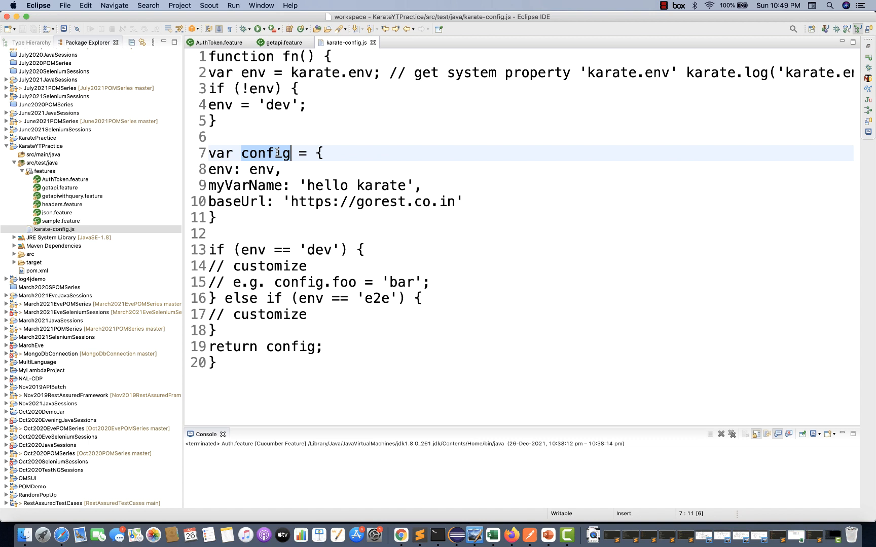
mouse_move(246, 188)
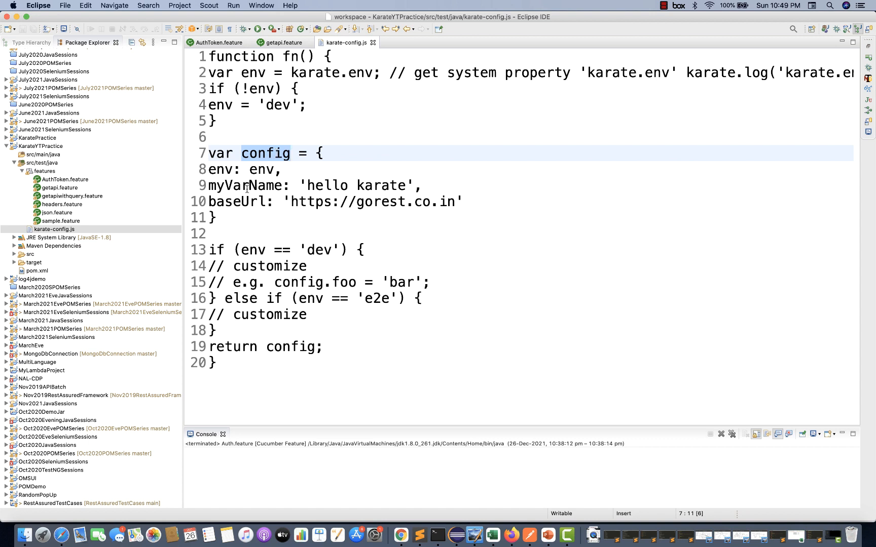
double_click(244, 186)
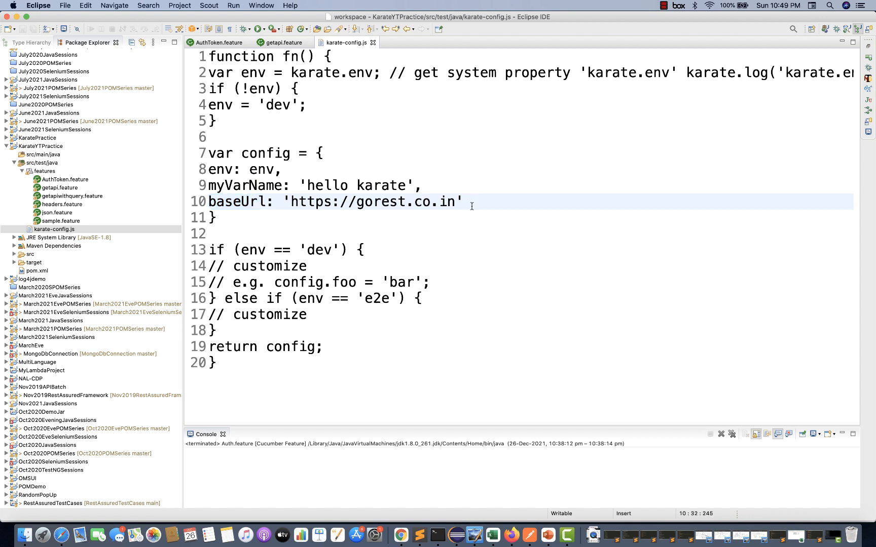
key("Return")
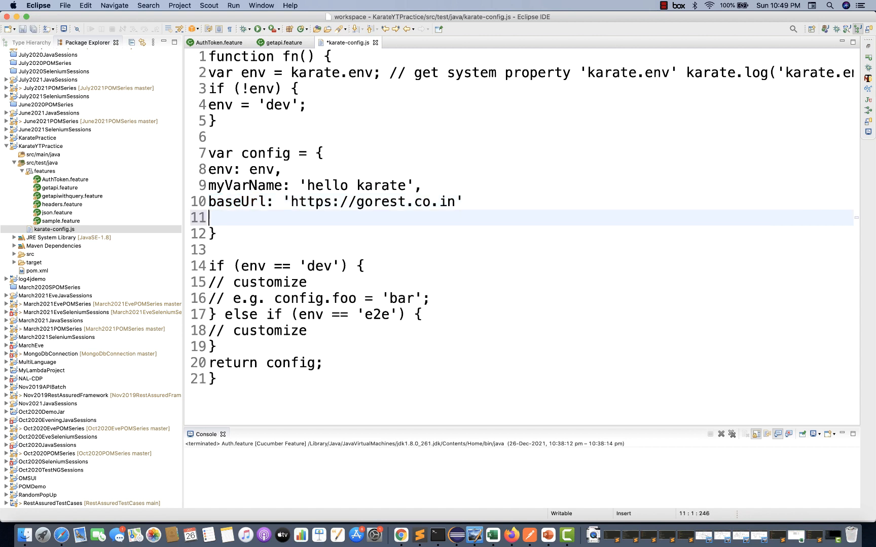
- Add a tokenID entry holding the Go REST access token after baseUrl in the config object
type("tok")
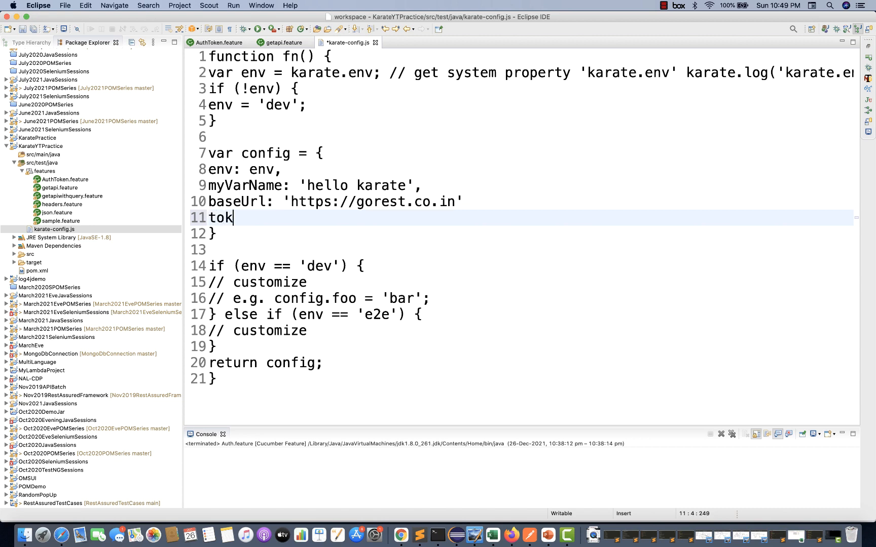
type("enID")
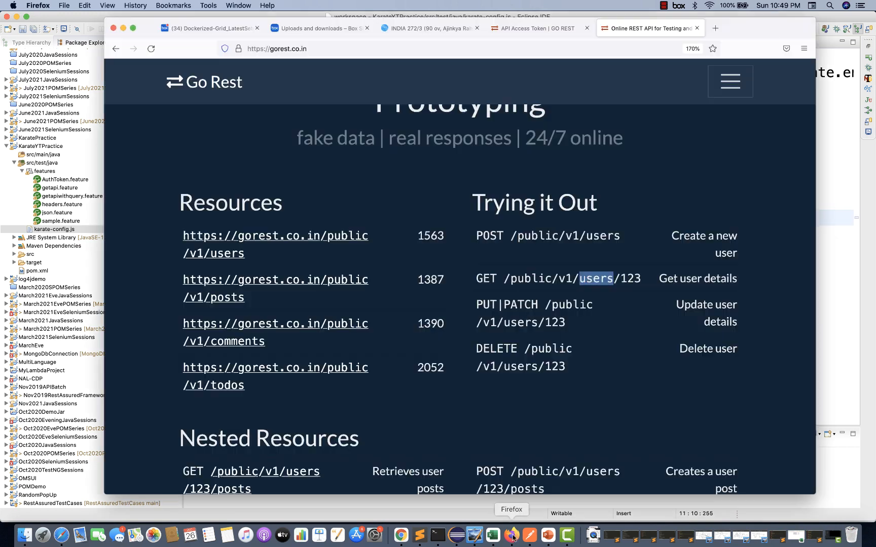
scroll("up", 3)
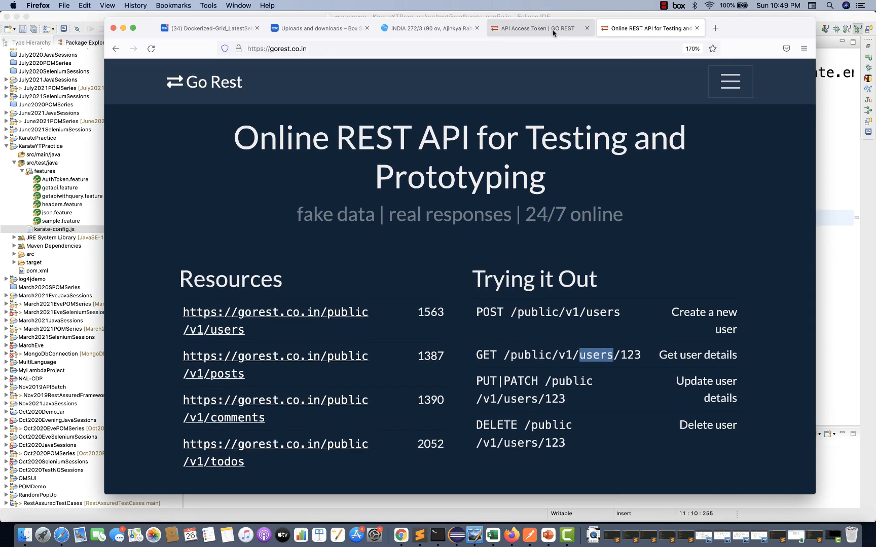
left_click(524, 29)
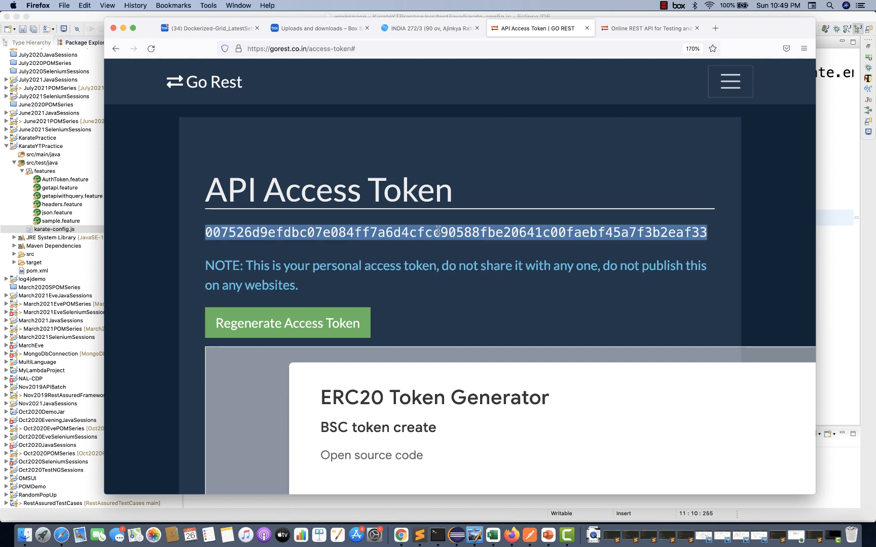
left_click(566, 535)
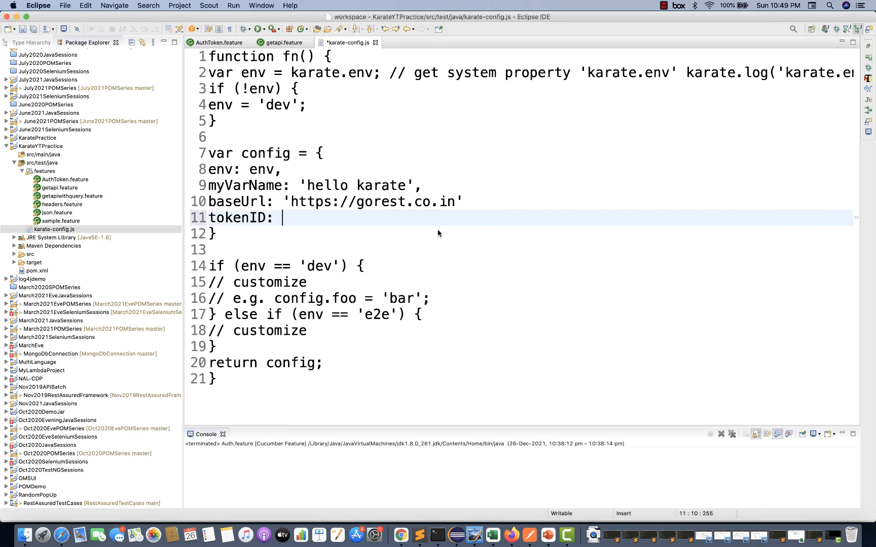
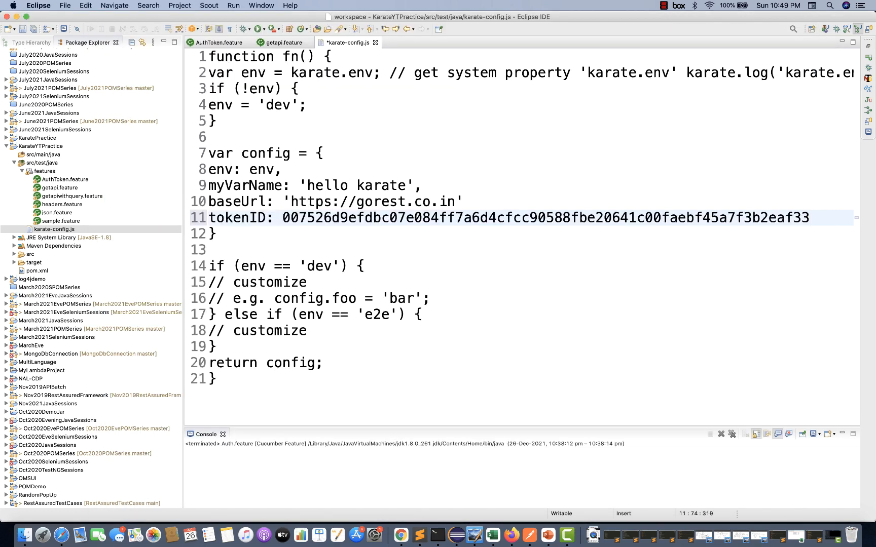
double_click(238, 216)
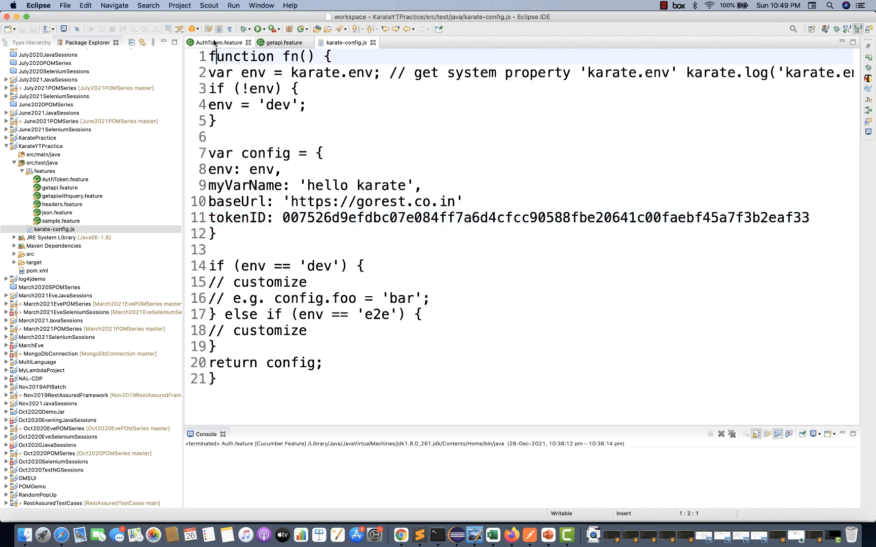
- Add a '* print tokenID' step to the AuthToken scenario above the commented-out request steps
left_click(217, 43)
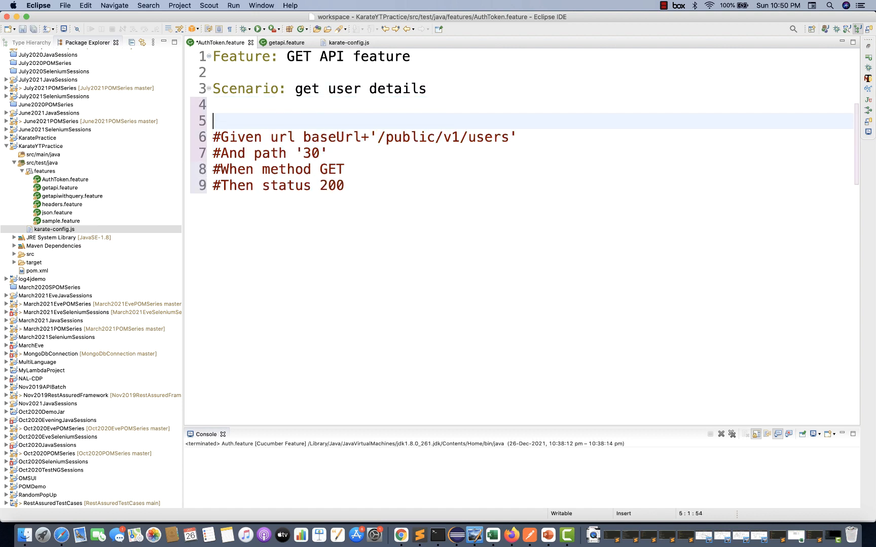
type("*")
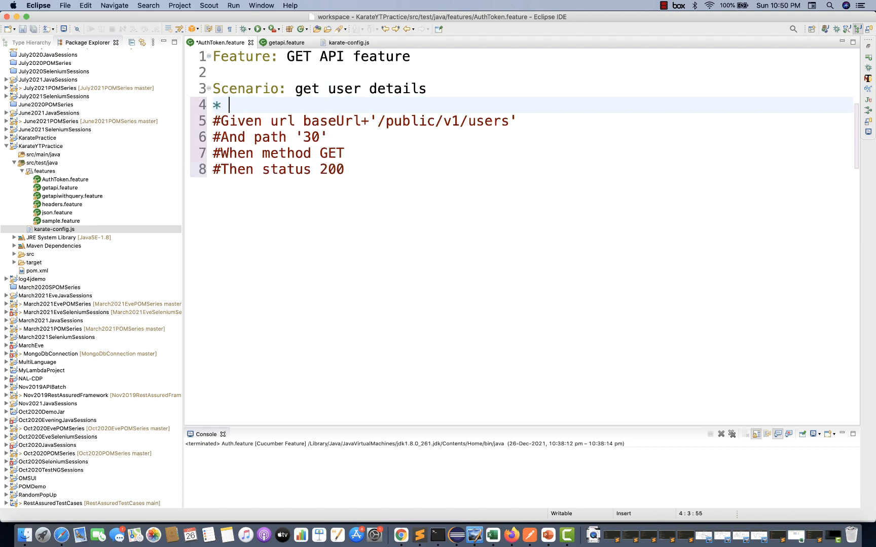
type("print tokenID")
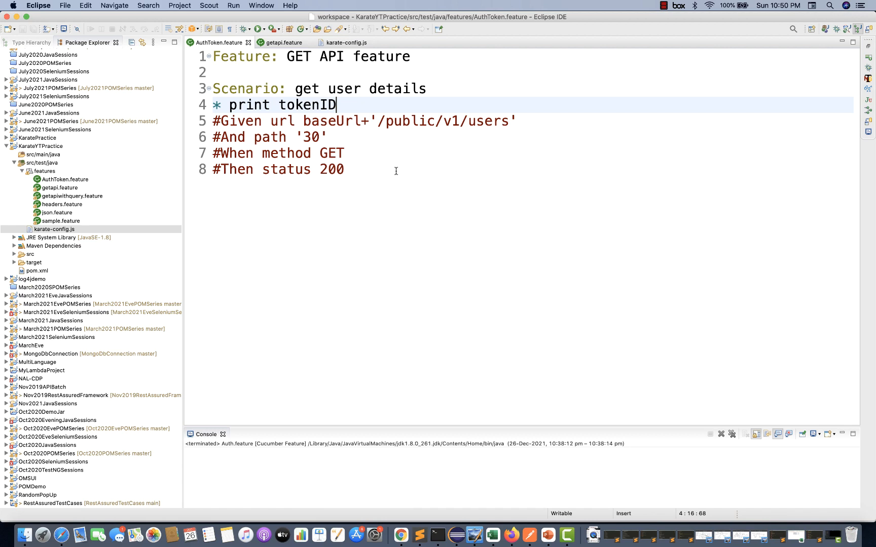
right_click(395, 171)
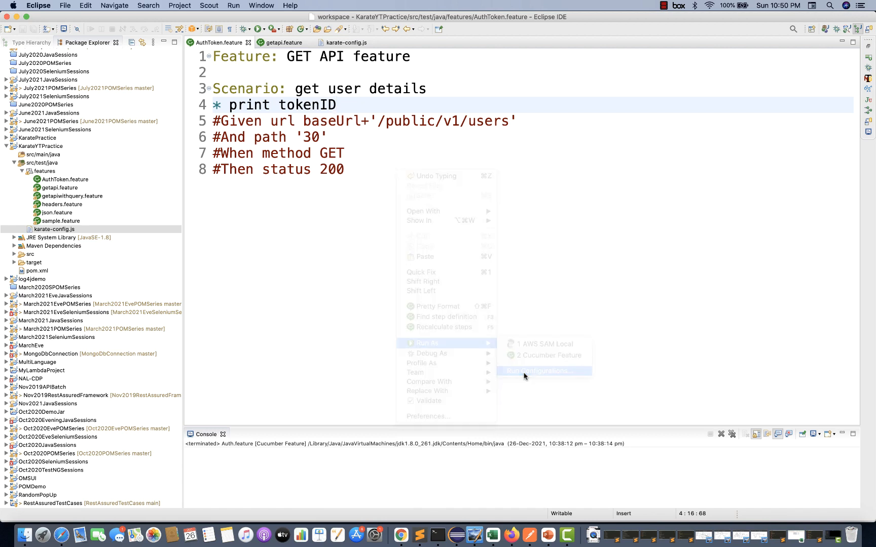
- Point the Cucumber run configuration's Feature Path at AuthToken.feature and run it
left_click(536, 371)
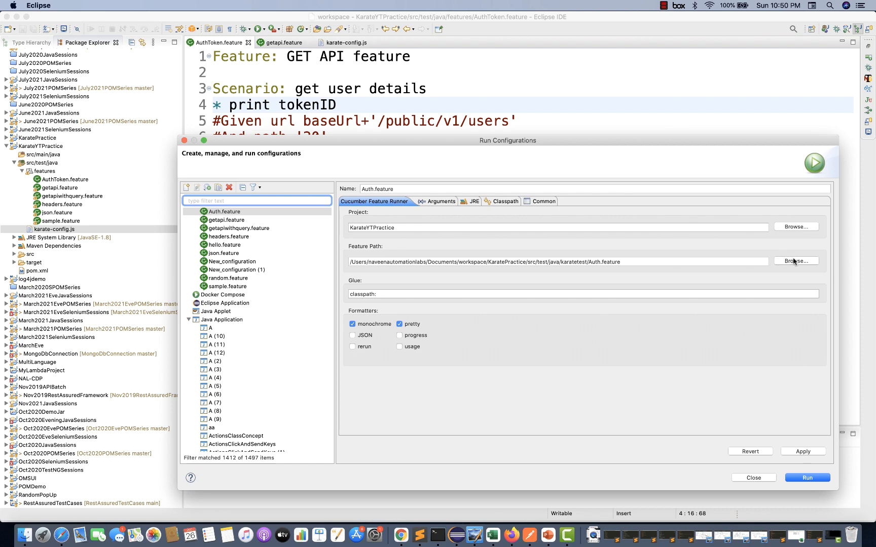
left_click(796, 260)
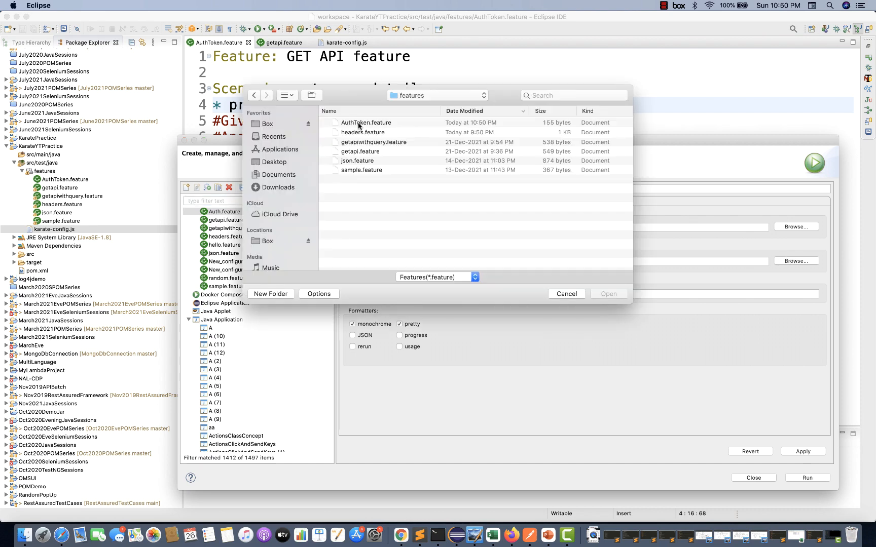
left_click(565, 294)
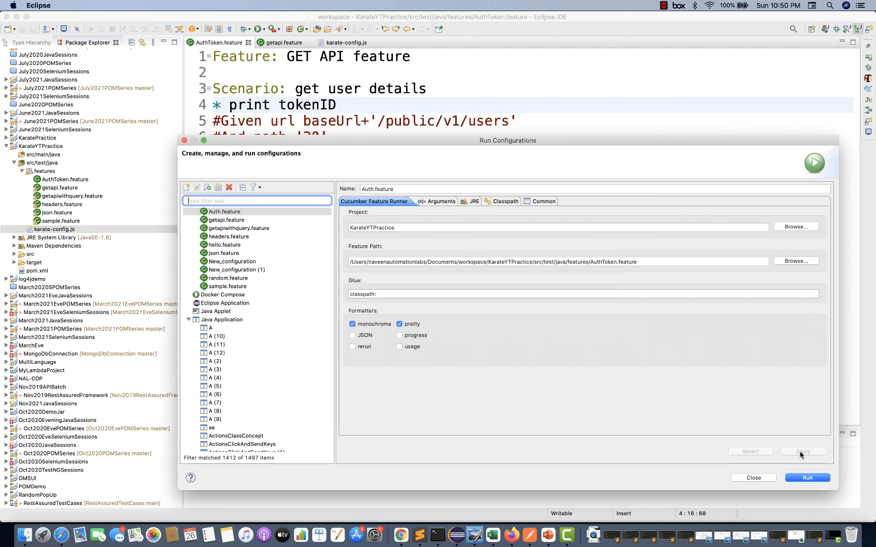
left_click(807, 477)
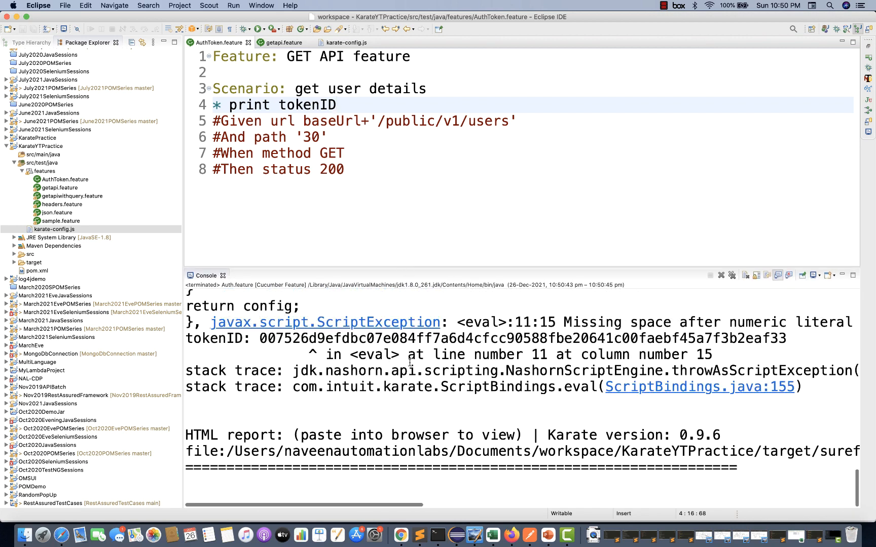
- Go to the tokenID value on line 11 of karate-config.js to make it a quoted string
scroll("up", 3)
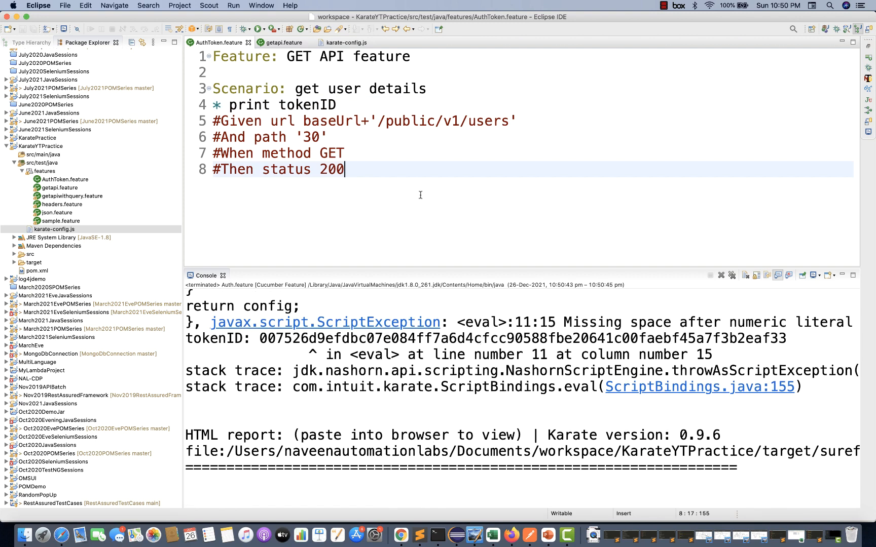
left_click(346, 41)
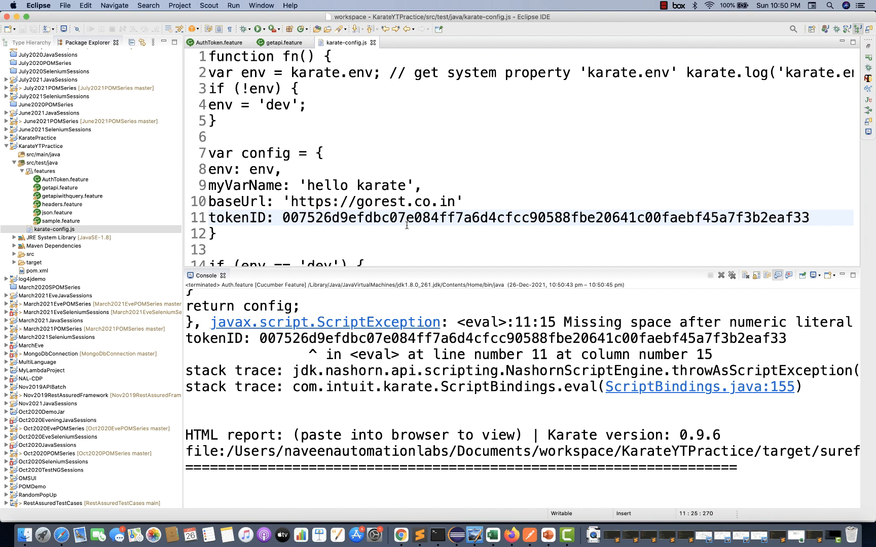
left_click(284, 218)
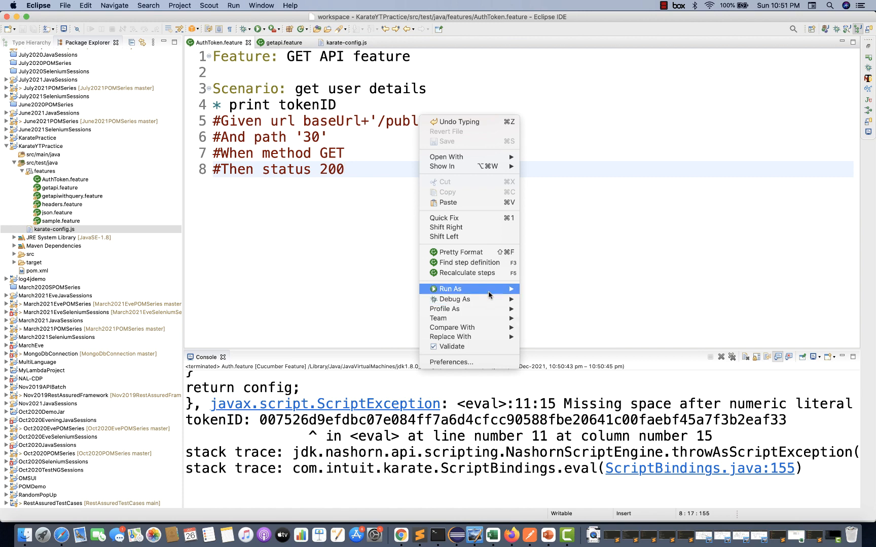
- Rerun AuthToken.feature as a Cucumber Feature and compare the printed token with the config's tokenID
left_click(450, 289)
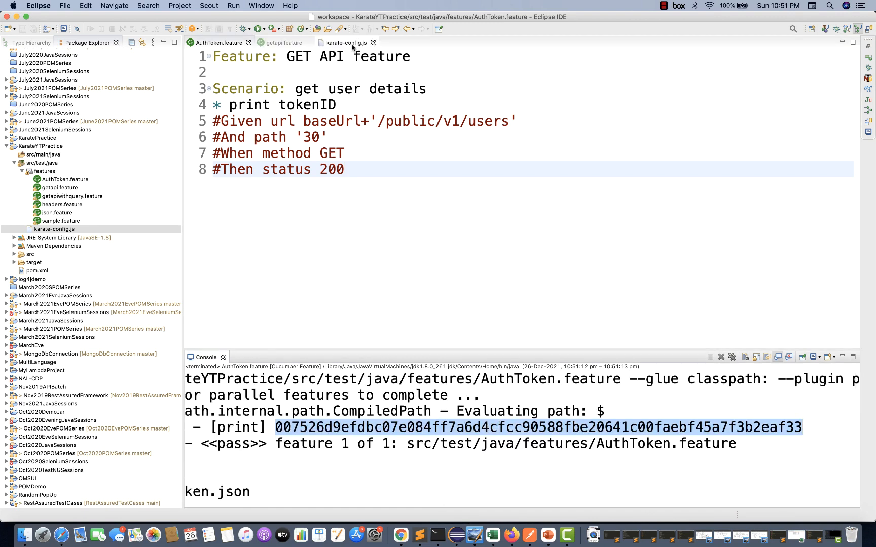
left_click(344, 42)
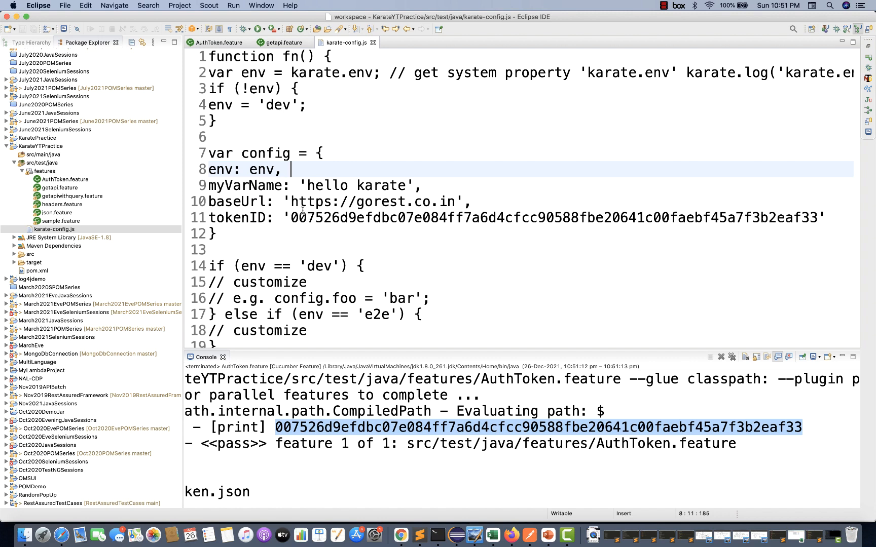
left_click(218, 43)
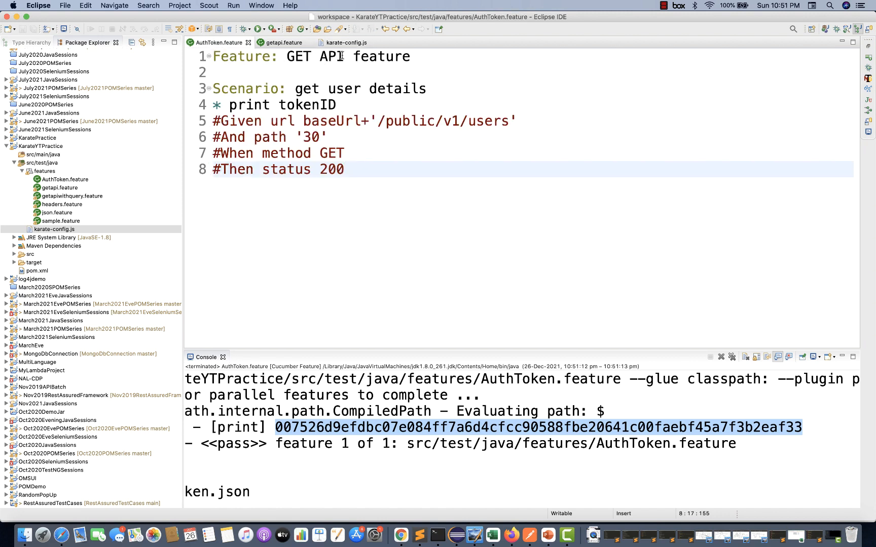
left_click(344, 43)
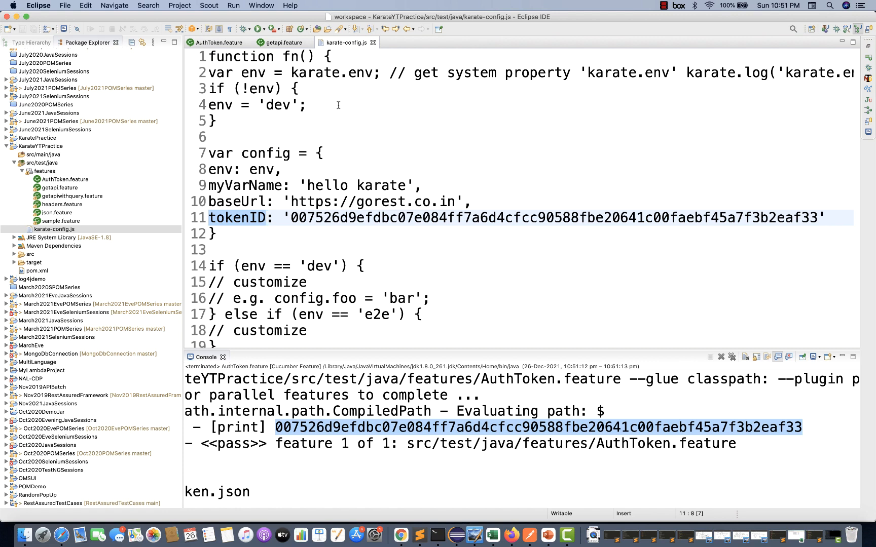
left_click(217, 42)
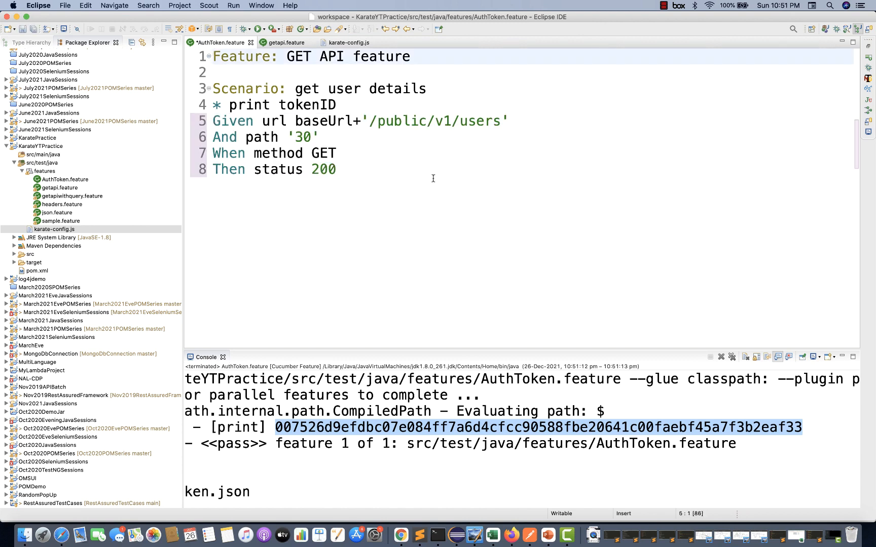
- Add a step after print: Given header Authorization = 'Bearer ' + tokenID
left_click(335, 169)
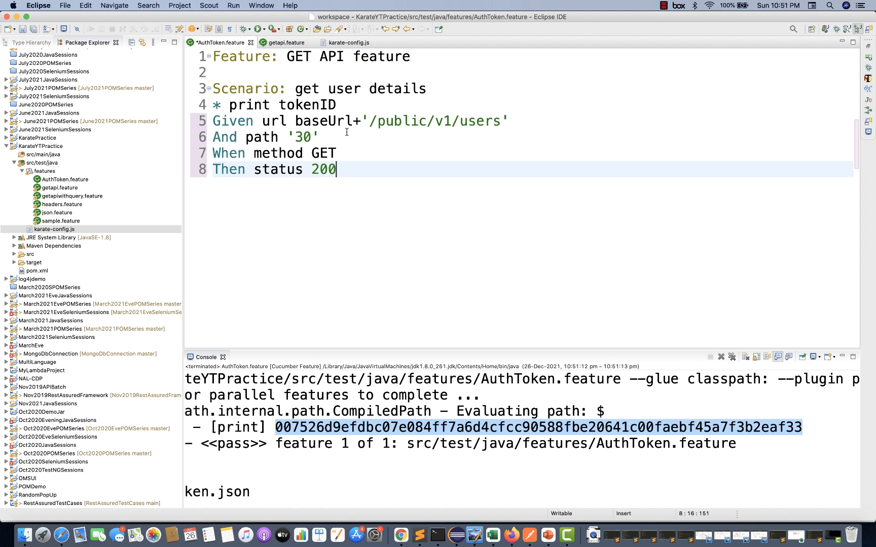
left_click(337, 105)
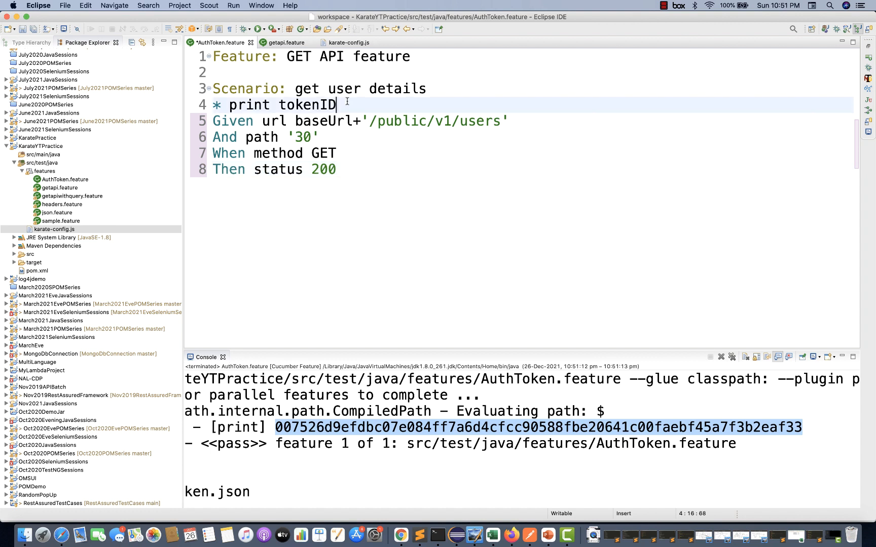
key("Return")
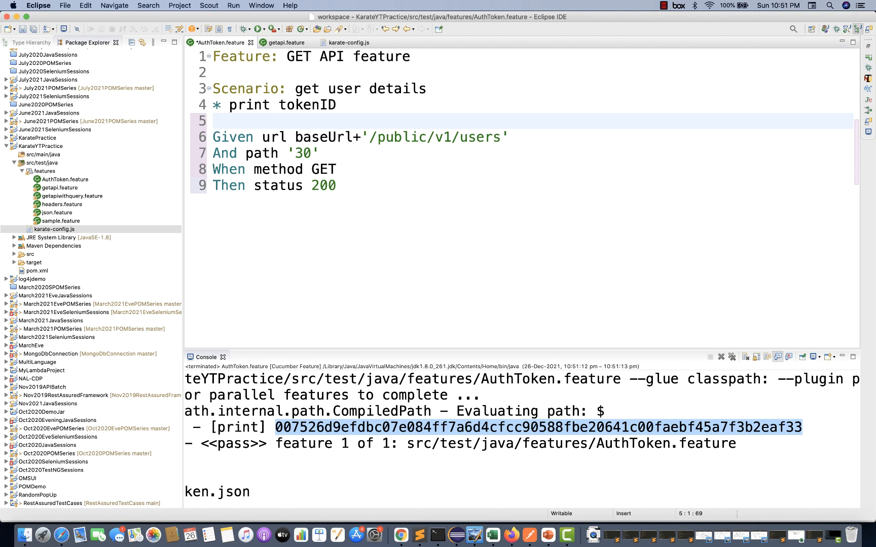
type("Given")
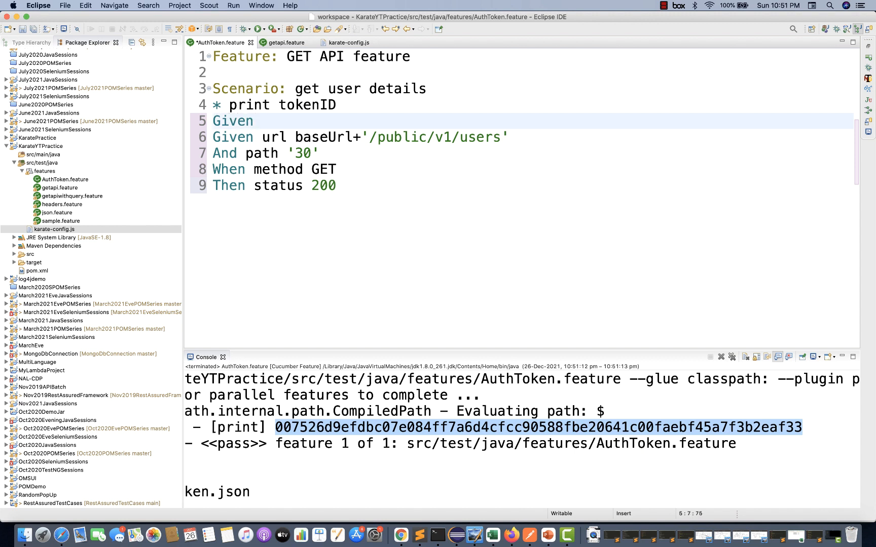
type("header")
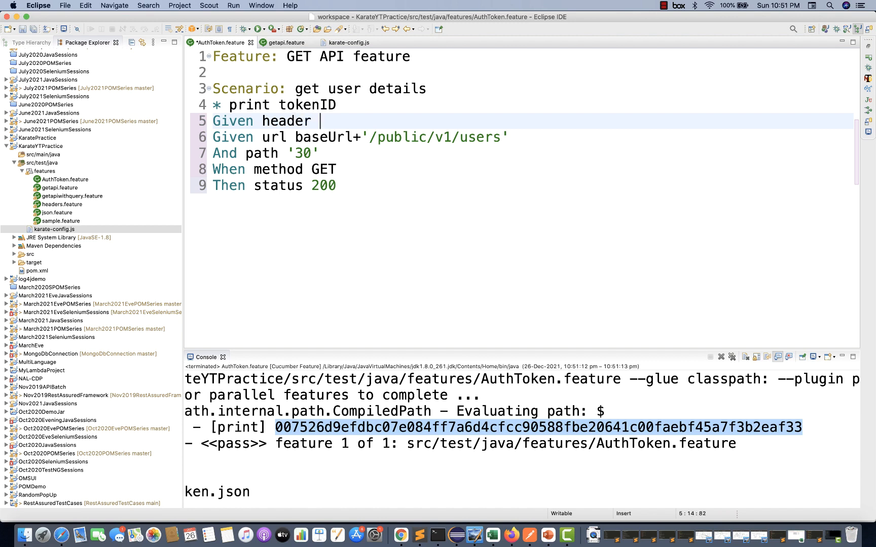
type("Auth")
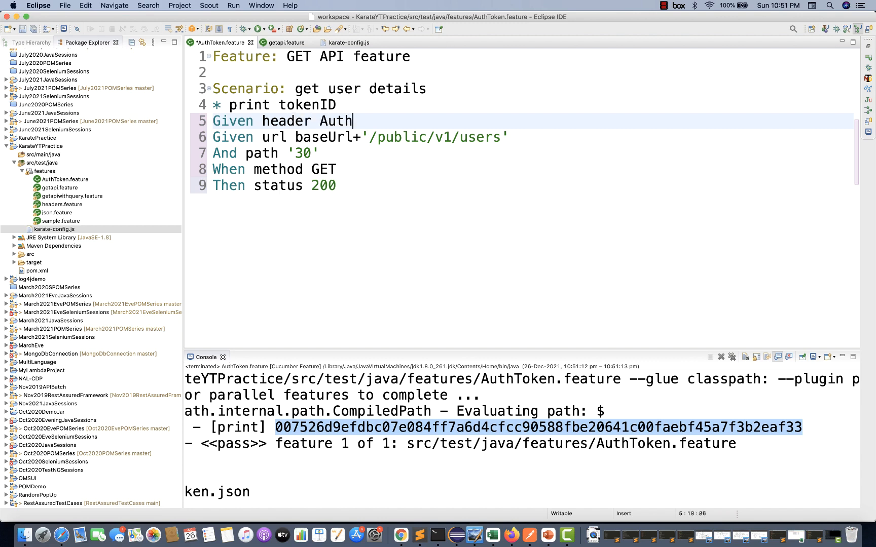
type("orization")
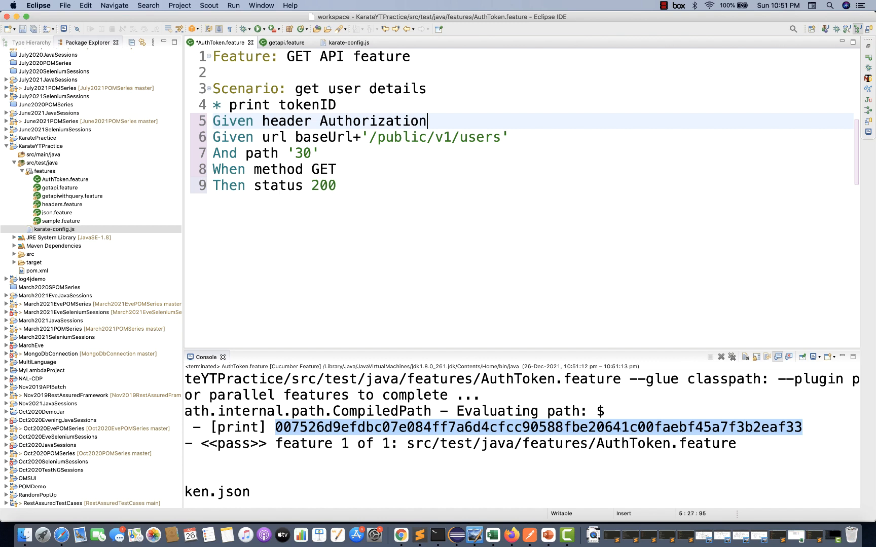
type("=")
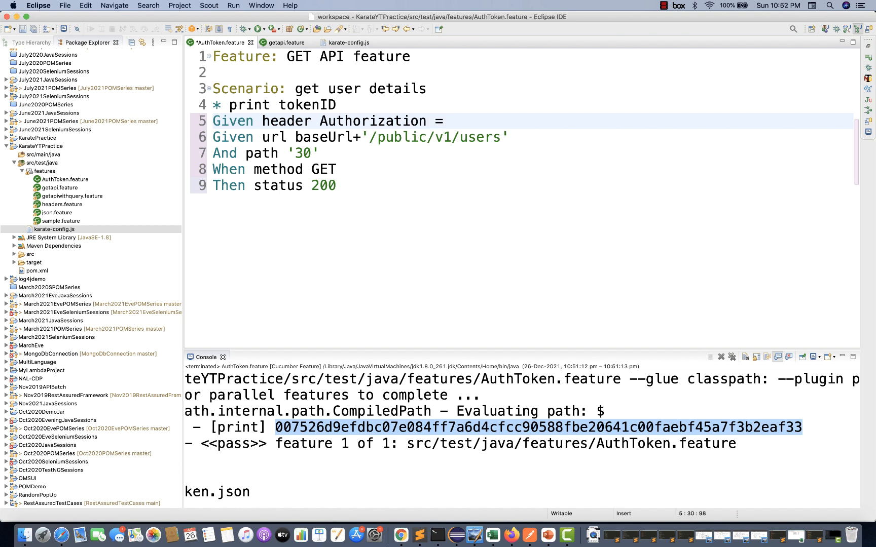
type("''")
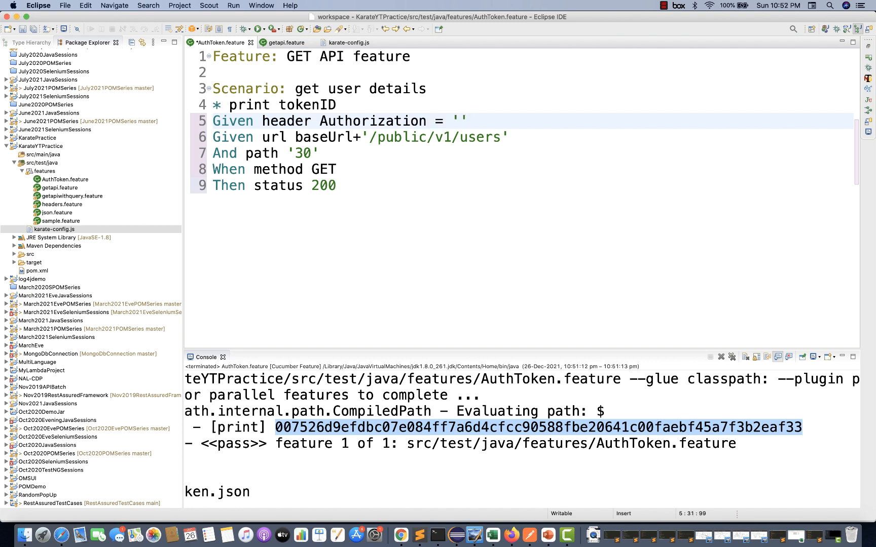
type("Bearer")
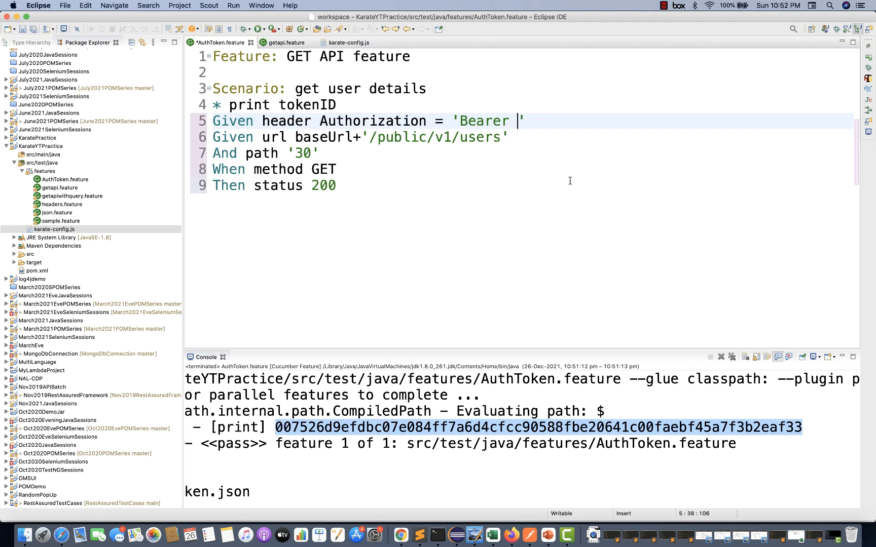
type("+")
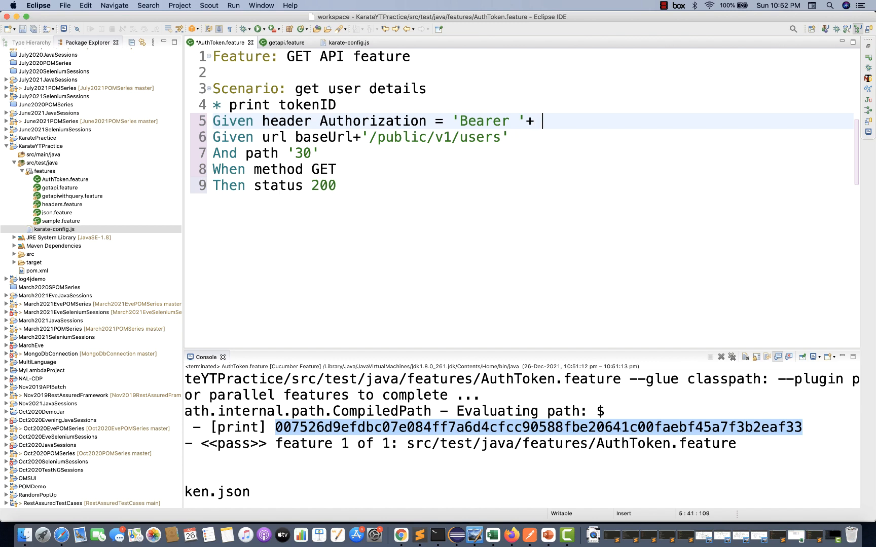
- Check the tokenID variable in the config and highlight the printed token in the Console
left_click(347, 42)
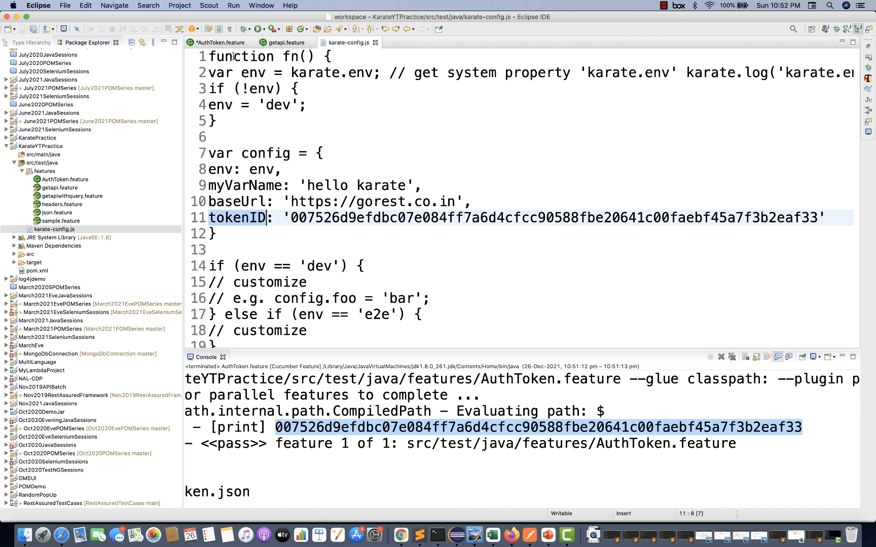
left_click(221, 43)
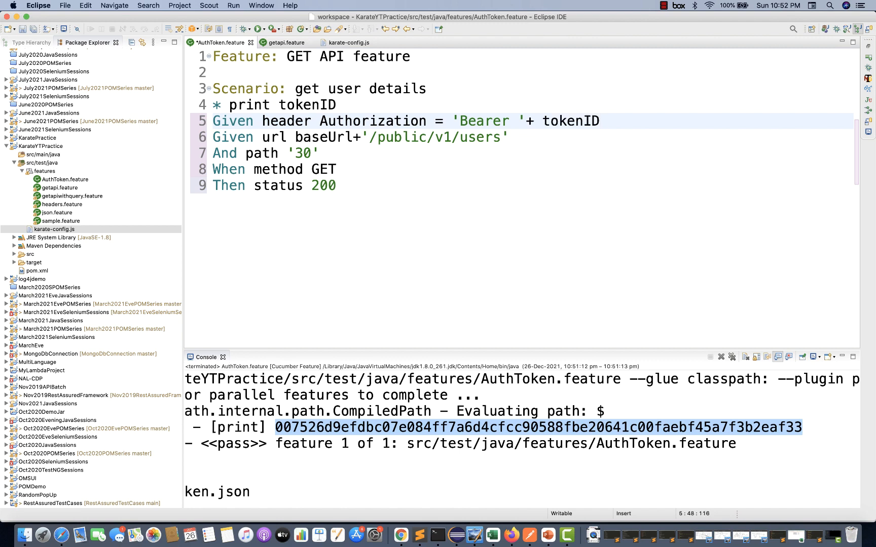
mouse_move(582, 151)
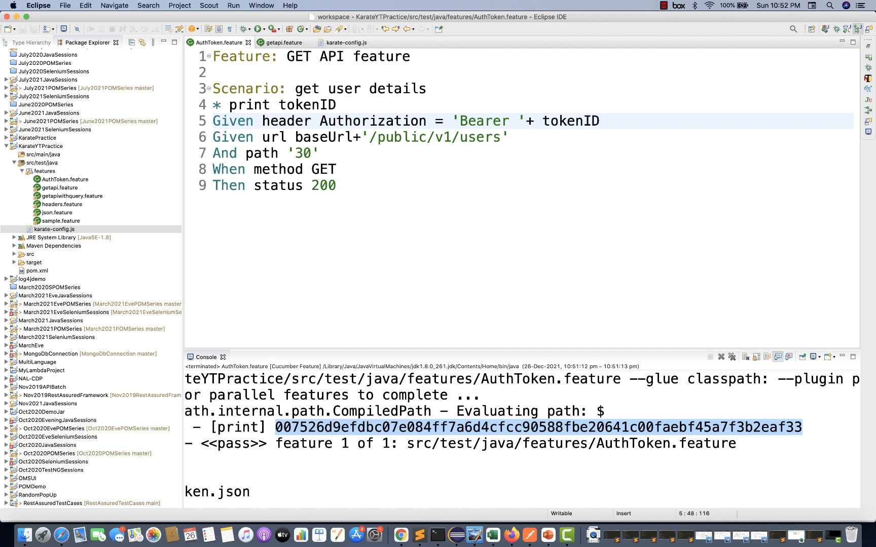
- Copy the Karate HTML report link from the Console for opening in Chrome
right_click(455, 185)
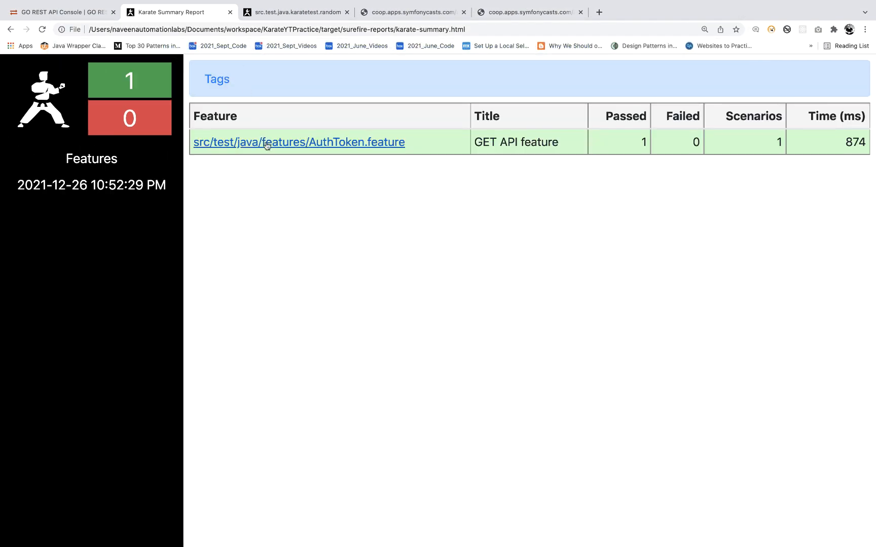
- Expand the 'When method GET' log showing the Bearer Authorization header and 200 response
left_click(298, 142)
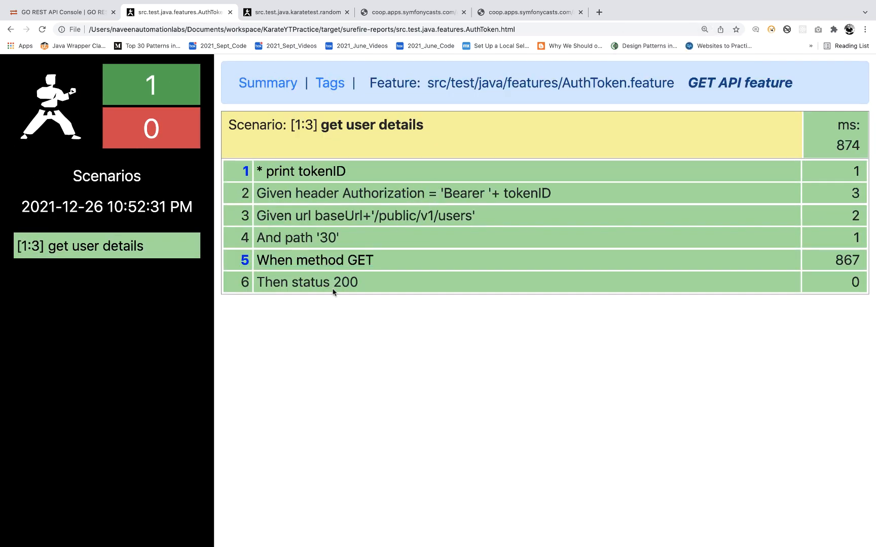
left_click(315, 260)
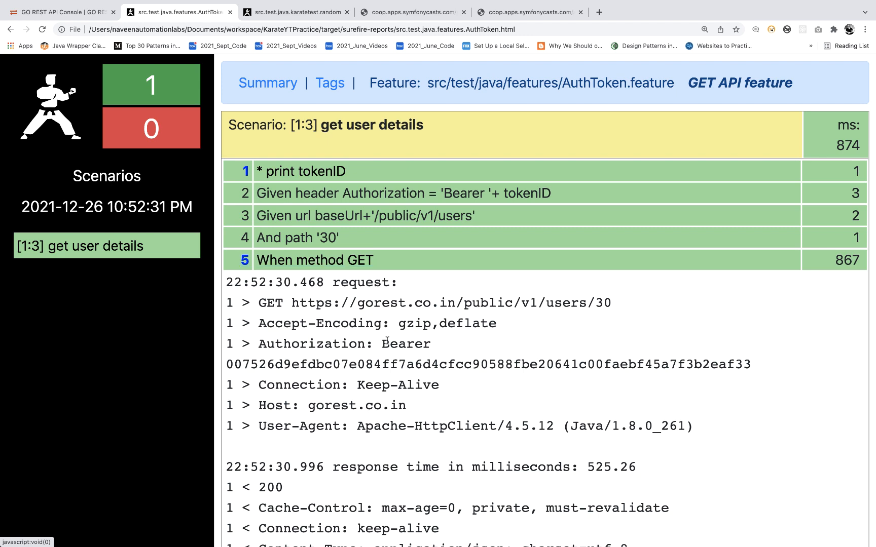
scroll("down", 3)
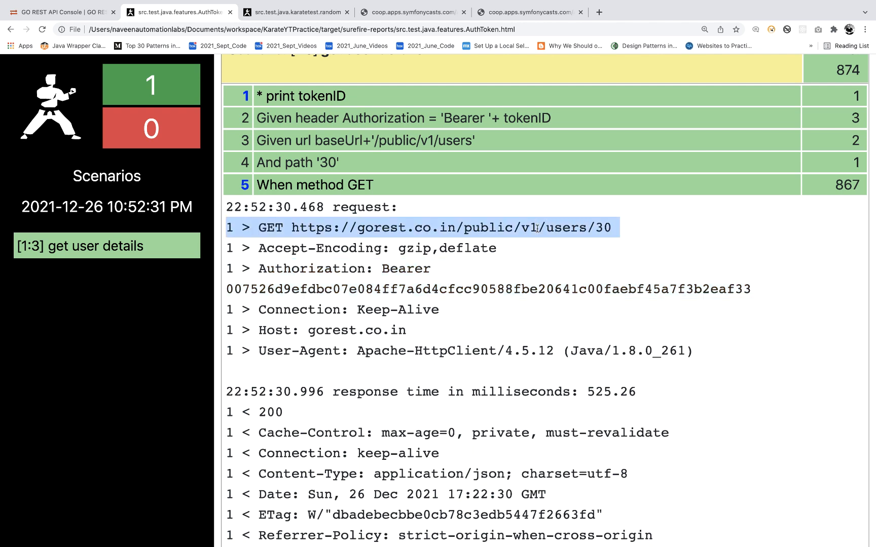
scroll("down", 3)
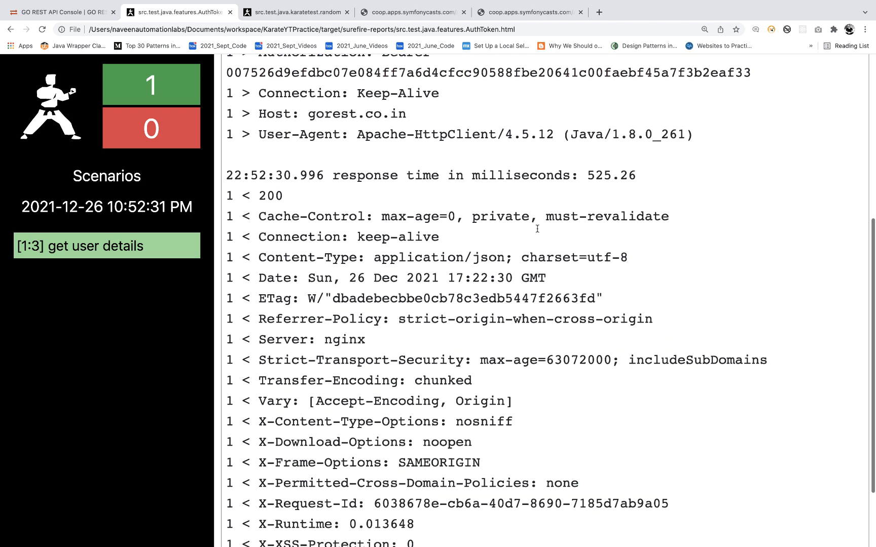
scroll("down", 3)
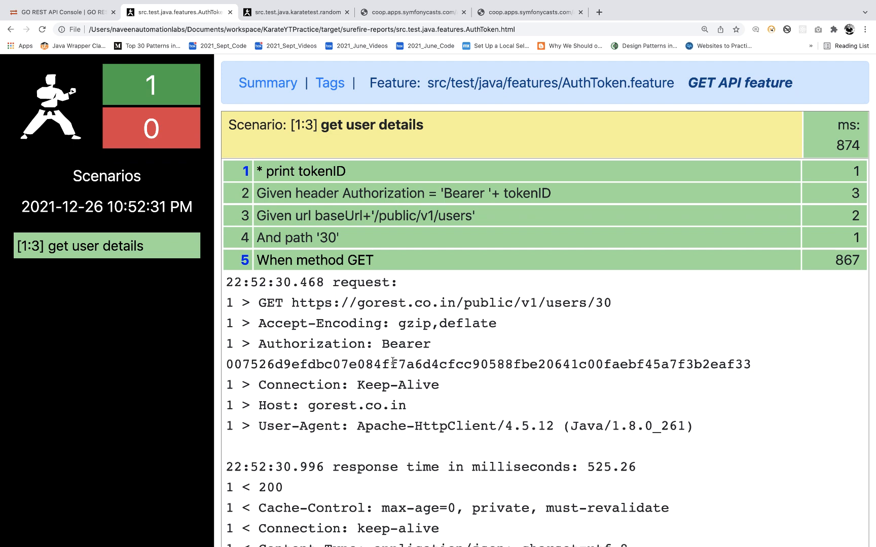
left_click(565, 535)
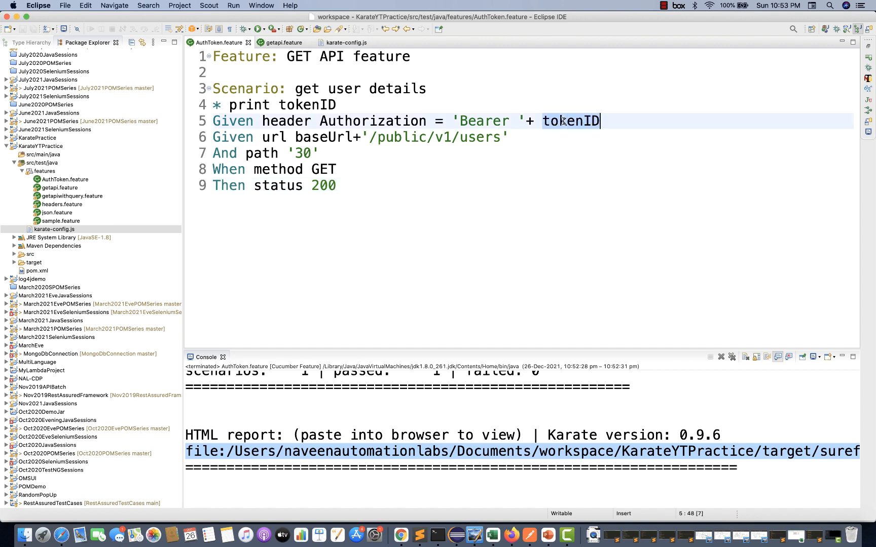
mouse_move(440, 219)
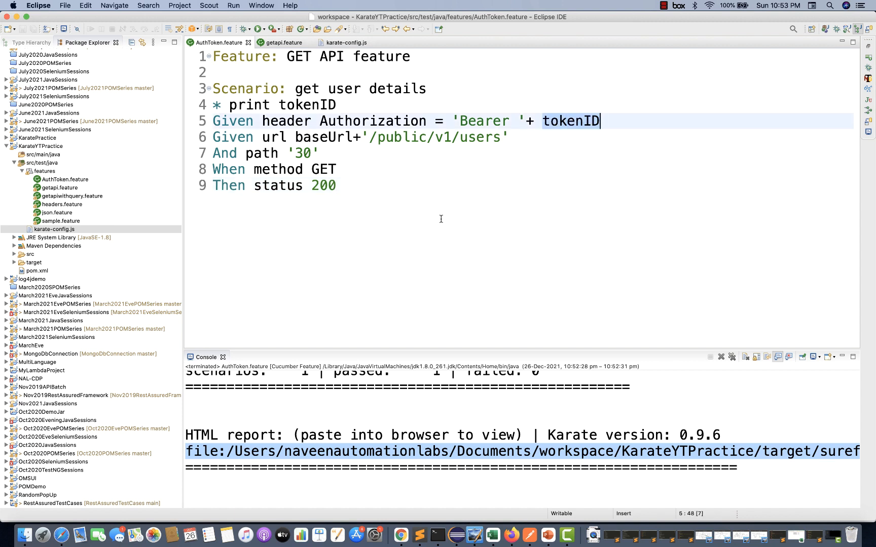
mouse_move(485, 191)
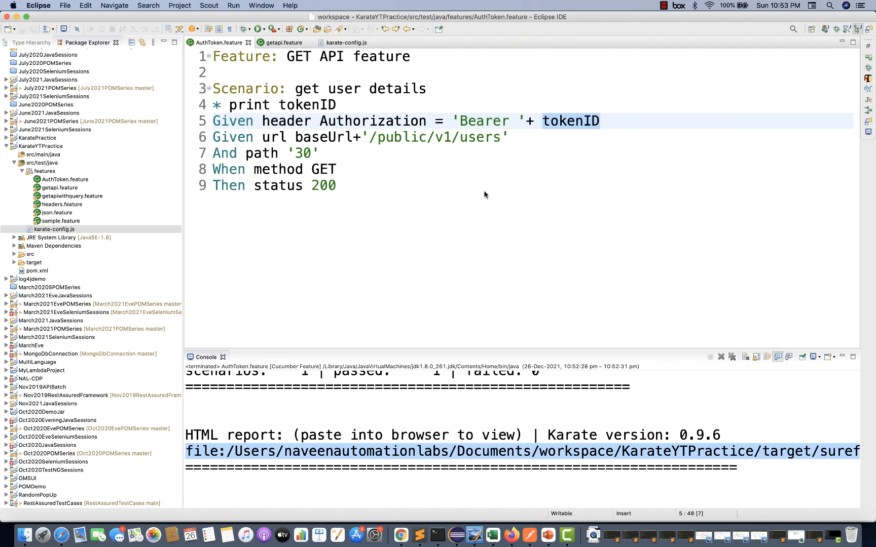
left_click(343, 43)
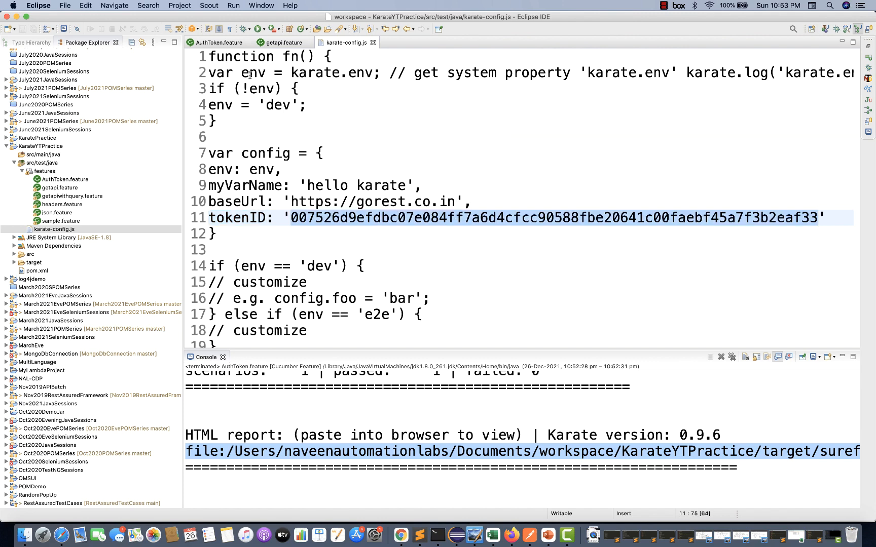
left_click(218, 42)
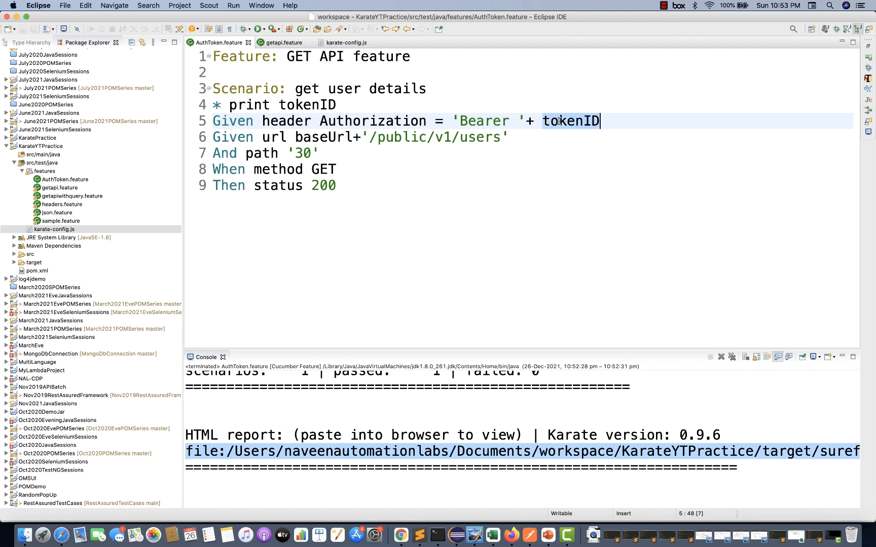
left_click(412, 186)
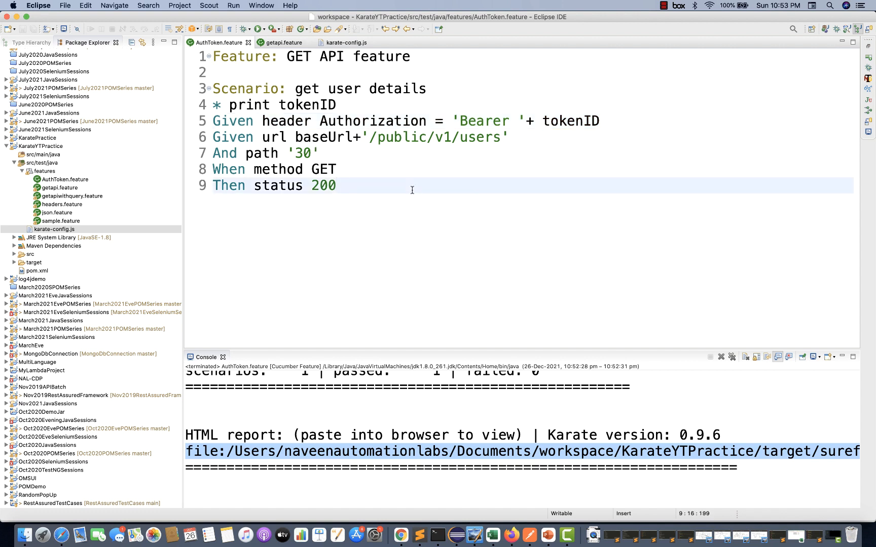
left_click(338, 186)
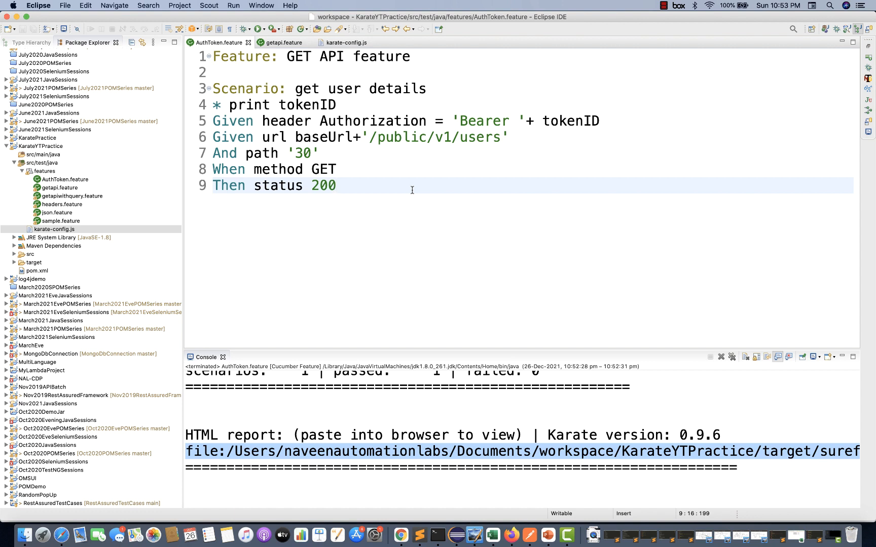
left_click(336, 186)
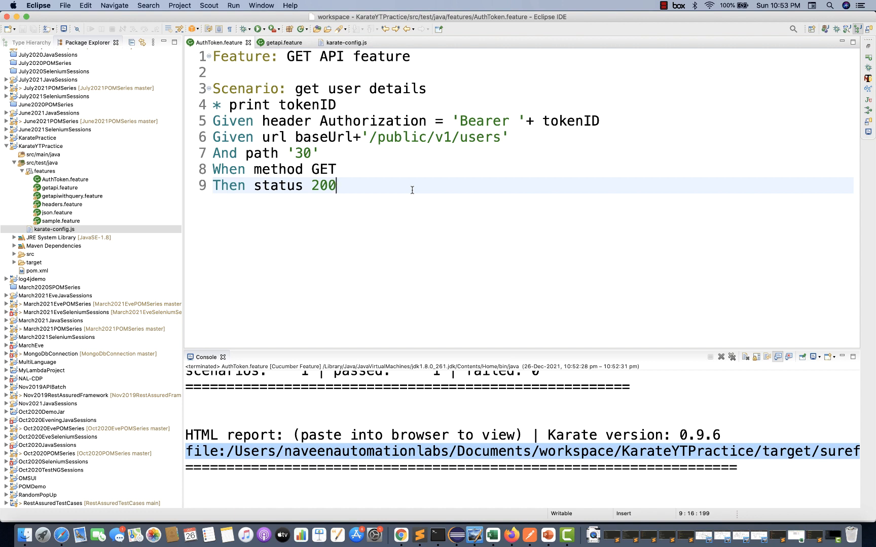
double_click(568, 120)
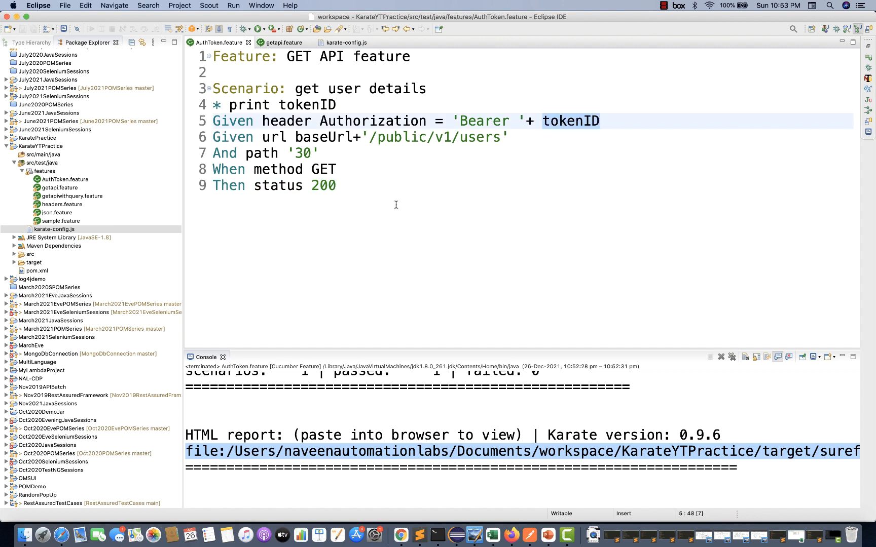
mouse_move(373, 115)
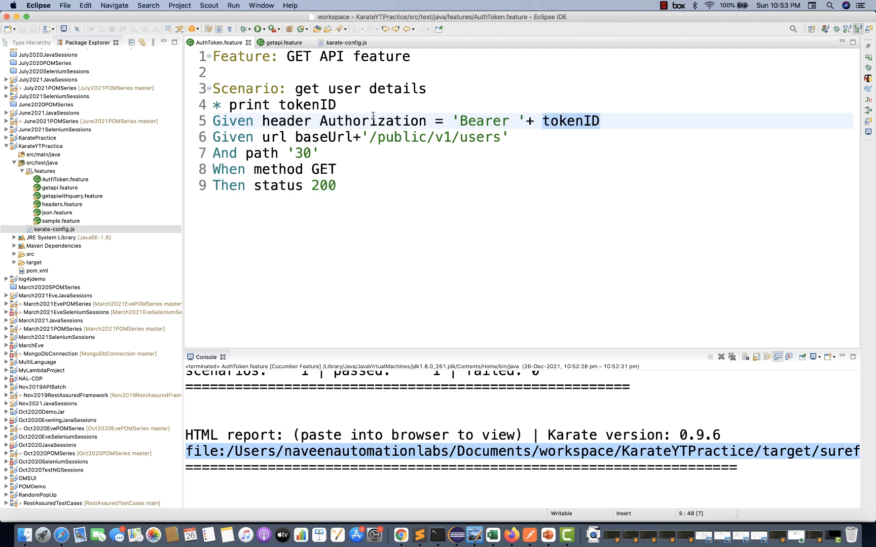
left_click(395, 184)
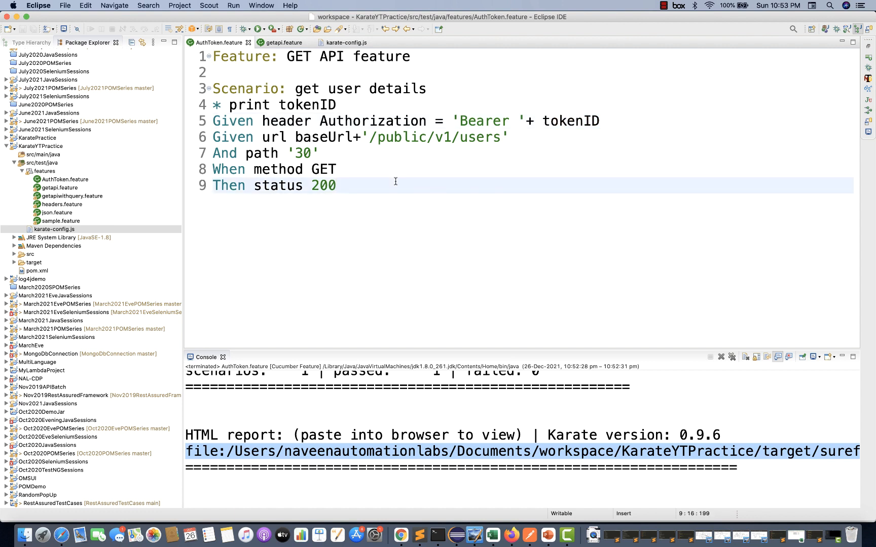
mouse_move(442, 166)
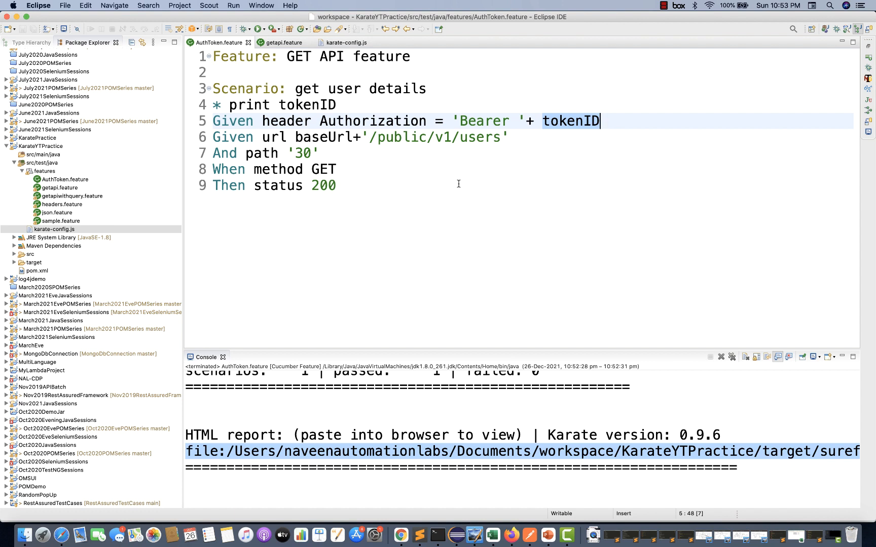
mouse_move(326, 260)
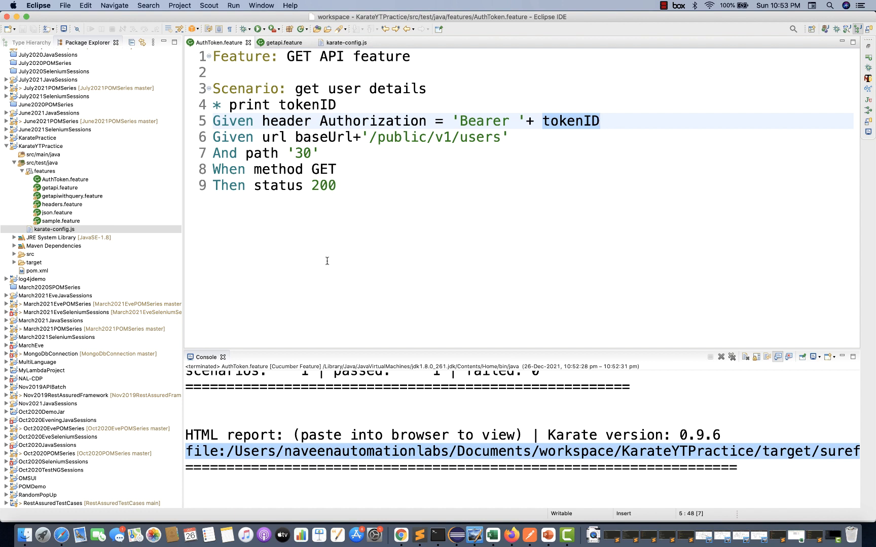
mouse_move(343, 218)
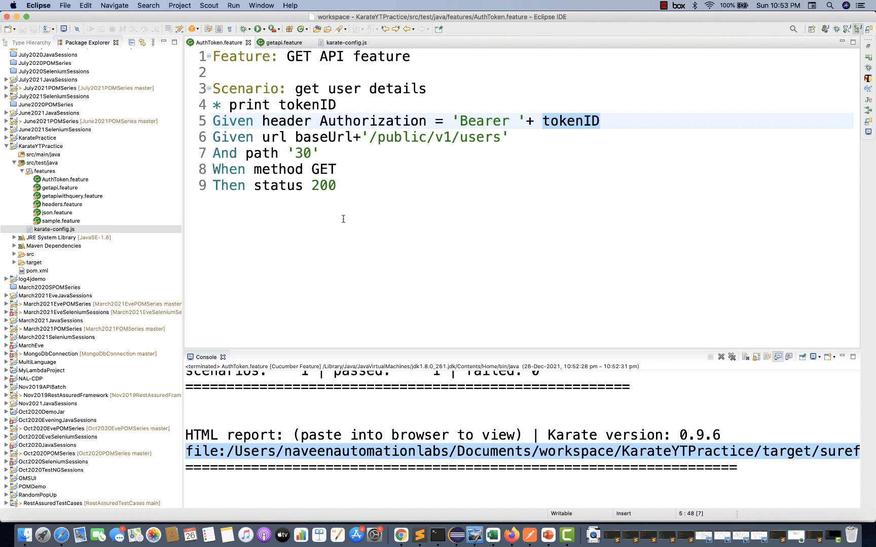
left_click(600, 120)
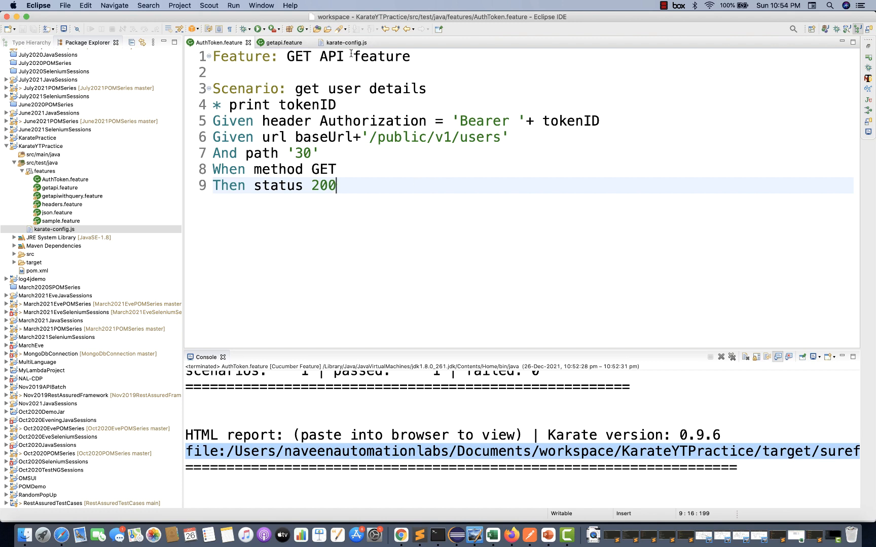
left_click(345, 43)
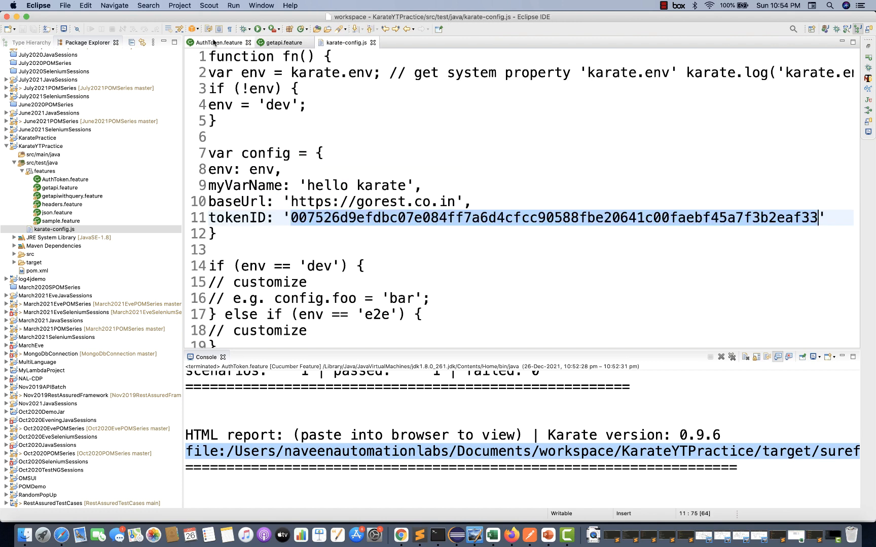
left_click(217, 42)
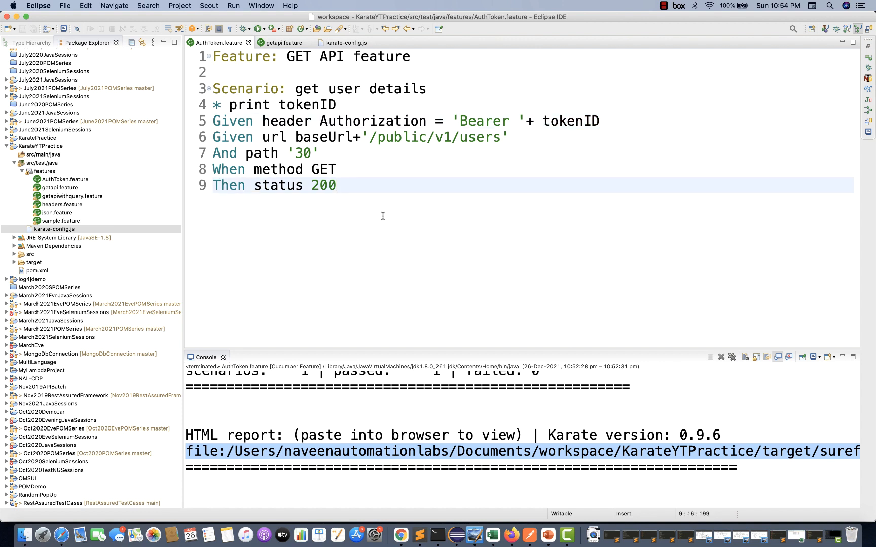
left_click(337, 185)
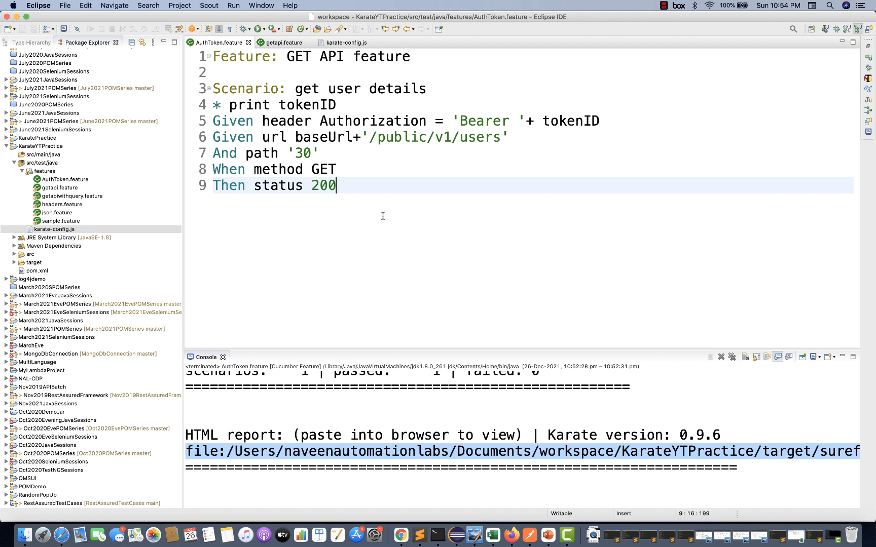